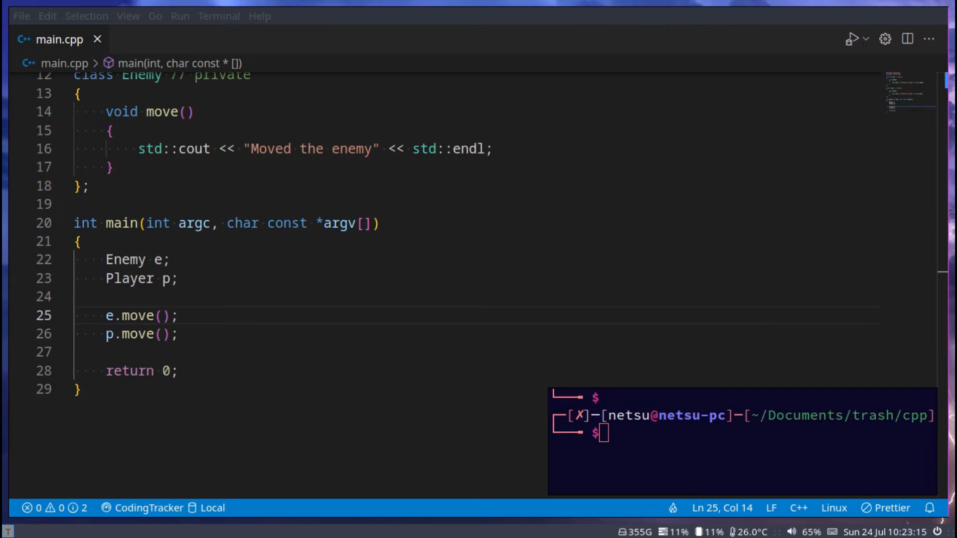
Strip main.cpp down to #include <iostream> and an empty main returning 0
left_click(79, 389)
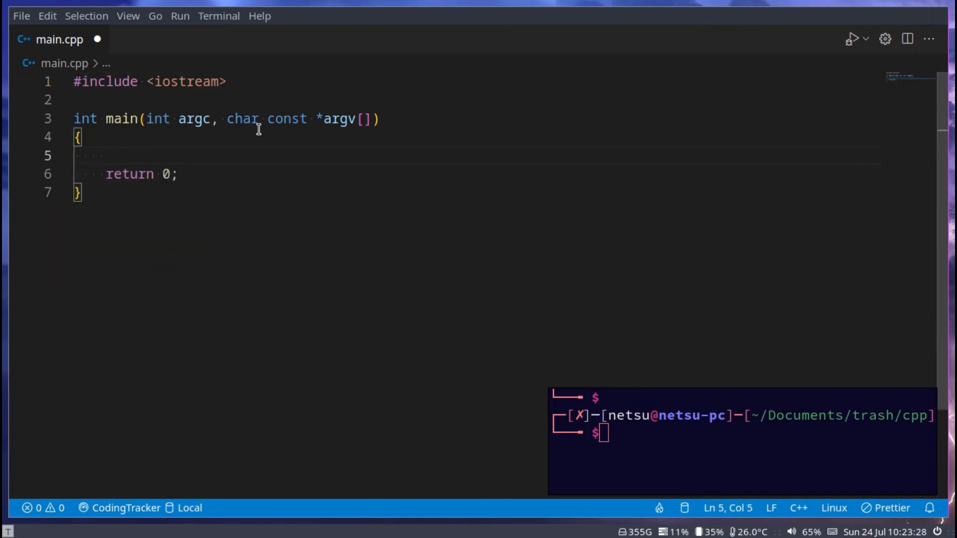
Save main.cpp and write float add(float x, float y) { return x + y; } above main
key("ctrl+s")
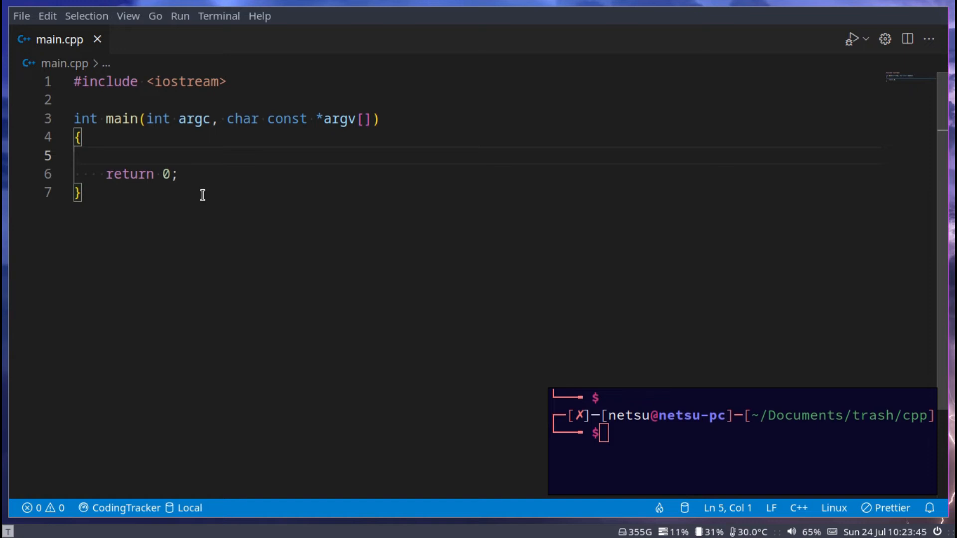
key("Enter")
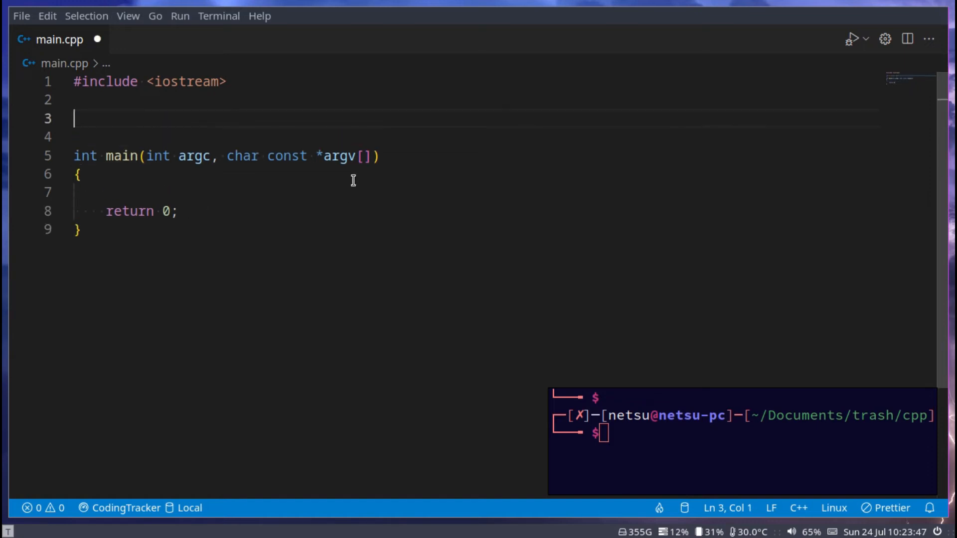
type("fl")
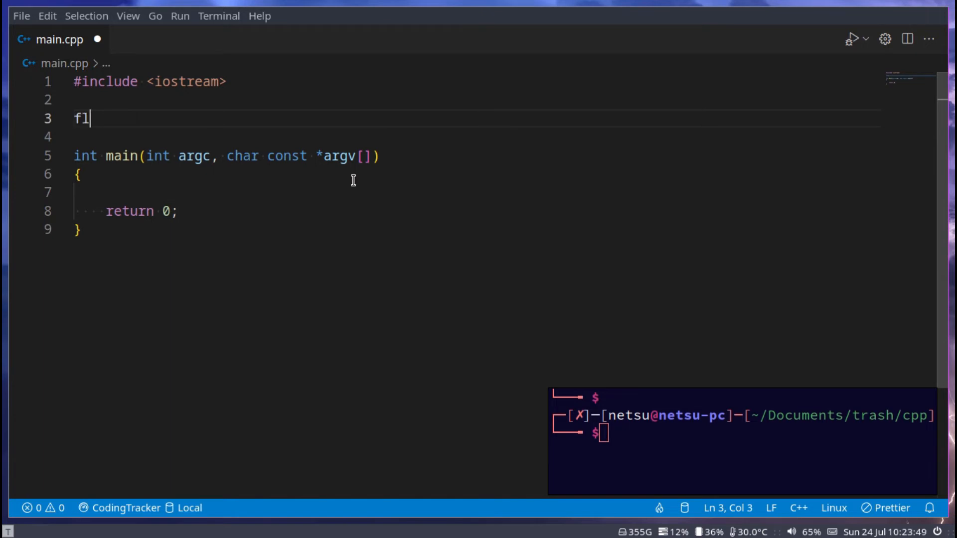
type("oat add(")
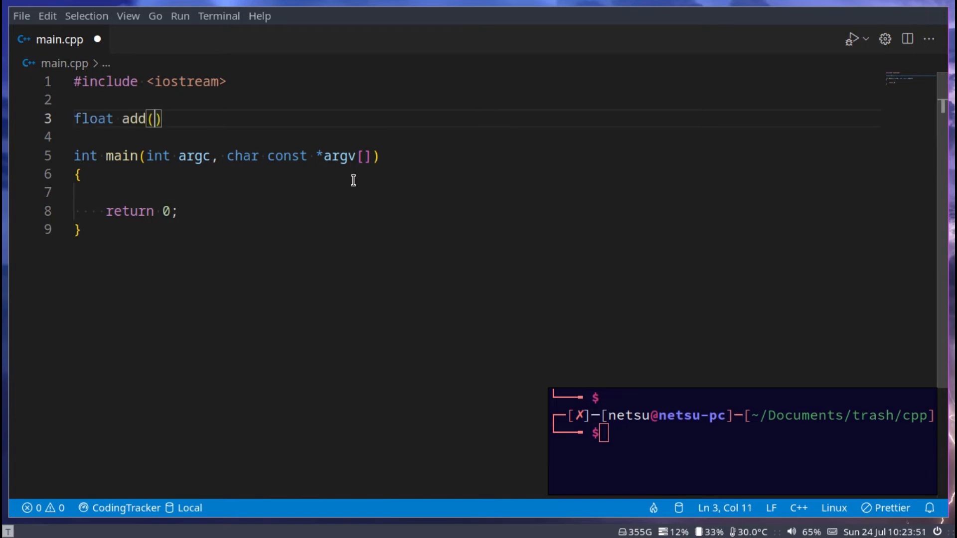
type("float x, float y")
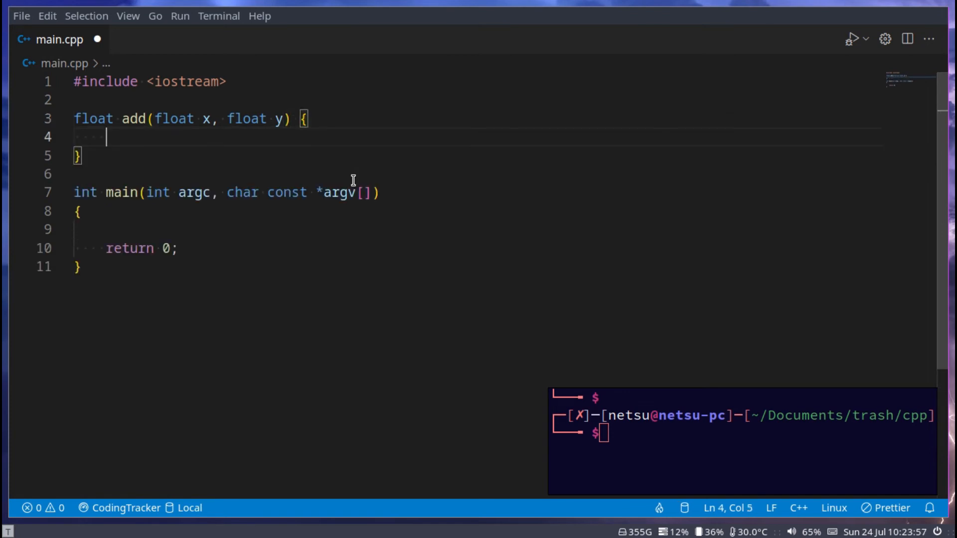
type("return x + y;")
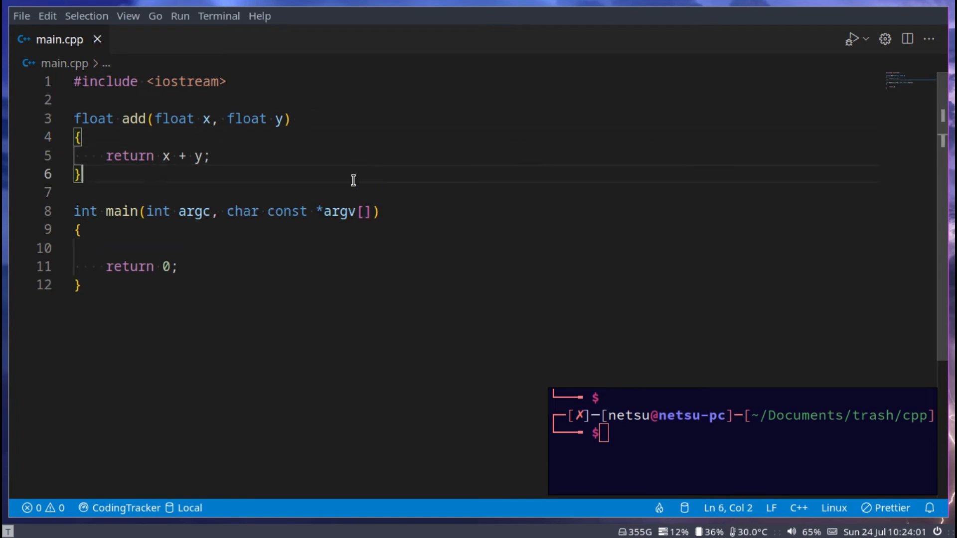
key("Enter")
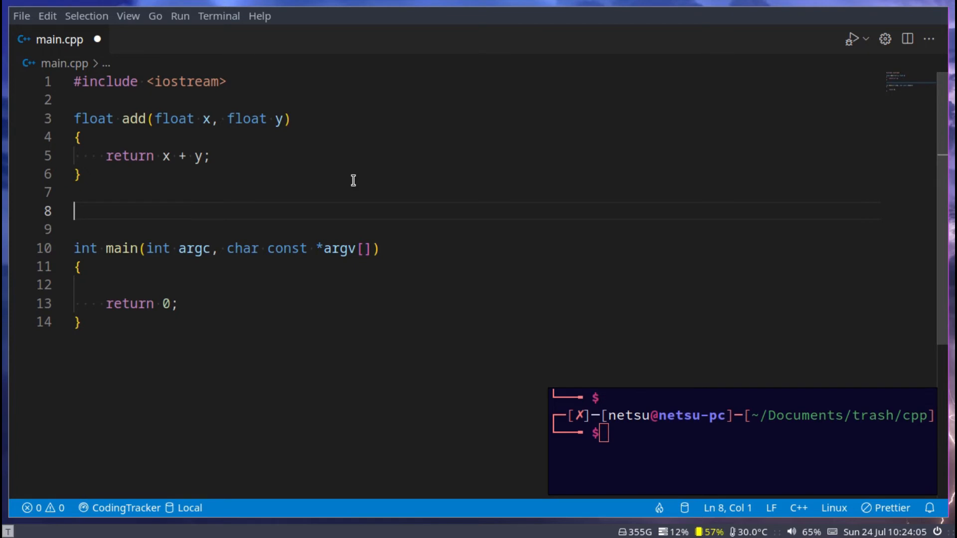
Write an int add(int x, int y) overload under the float version and duplicate both functions
type("float add()")
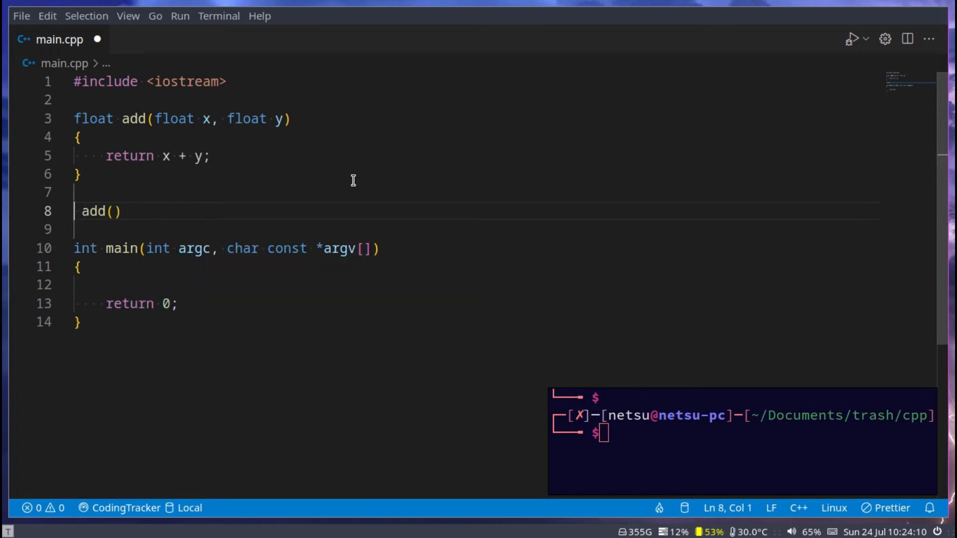
type("i")
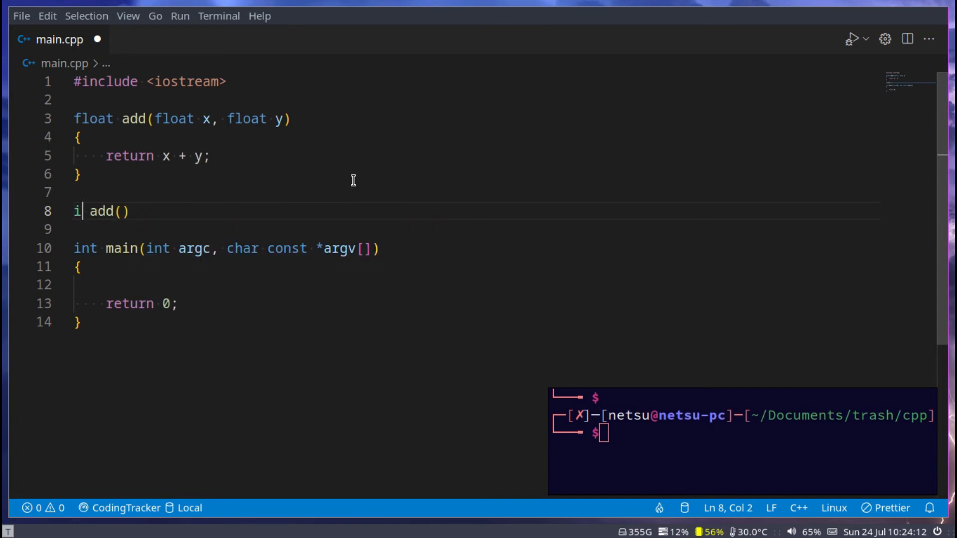
type("nt")
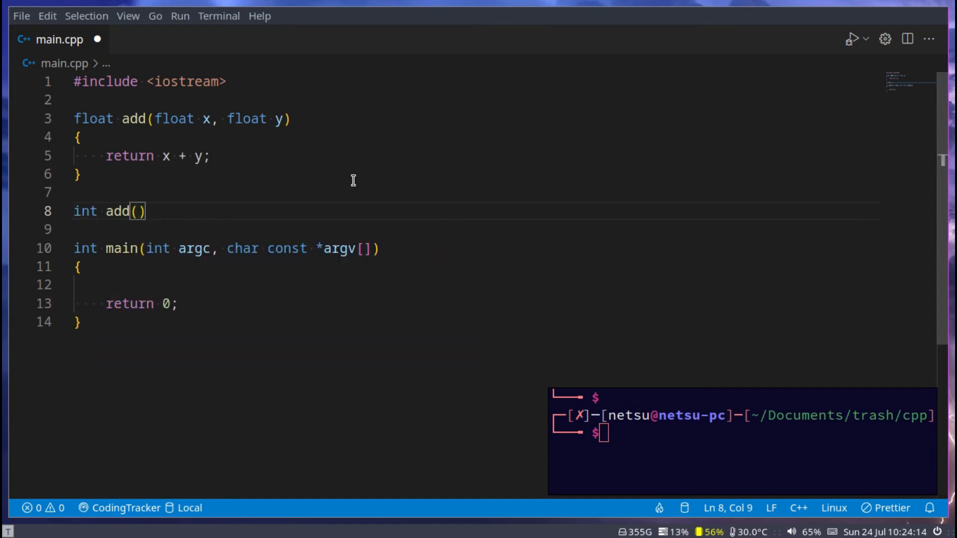
type("int x, i")
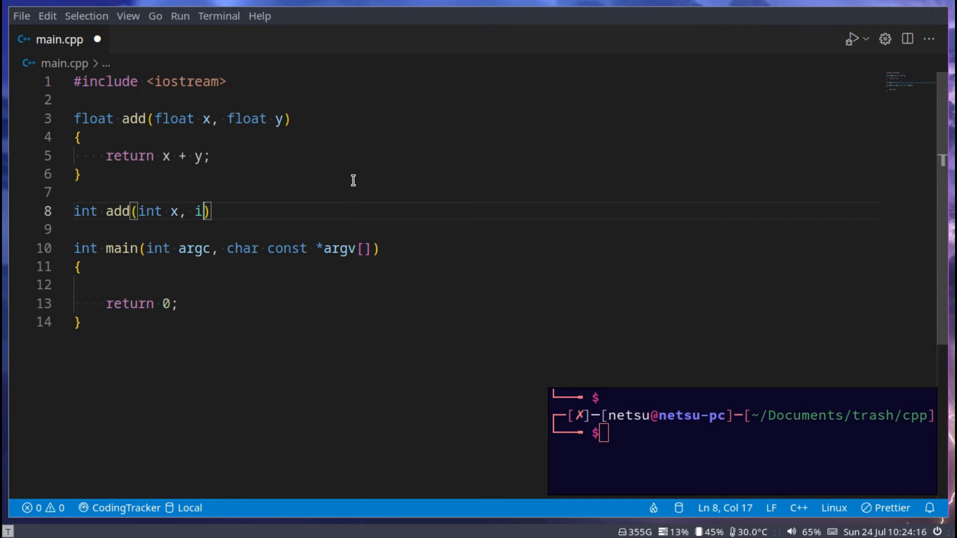
type("nt y")
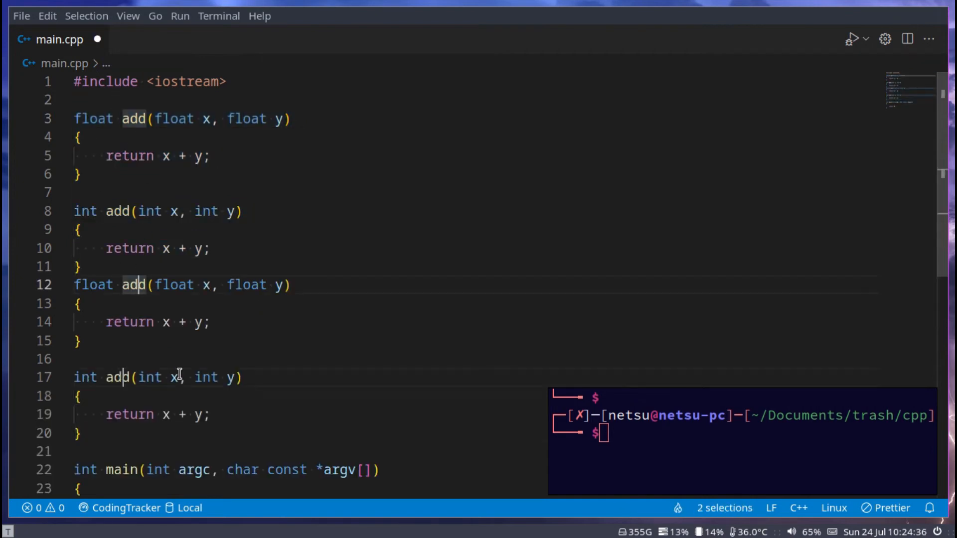
Rename the copies to subtract with a minus, then delete both subtract functions
type("subtract")
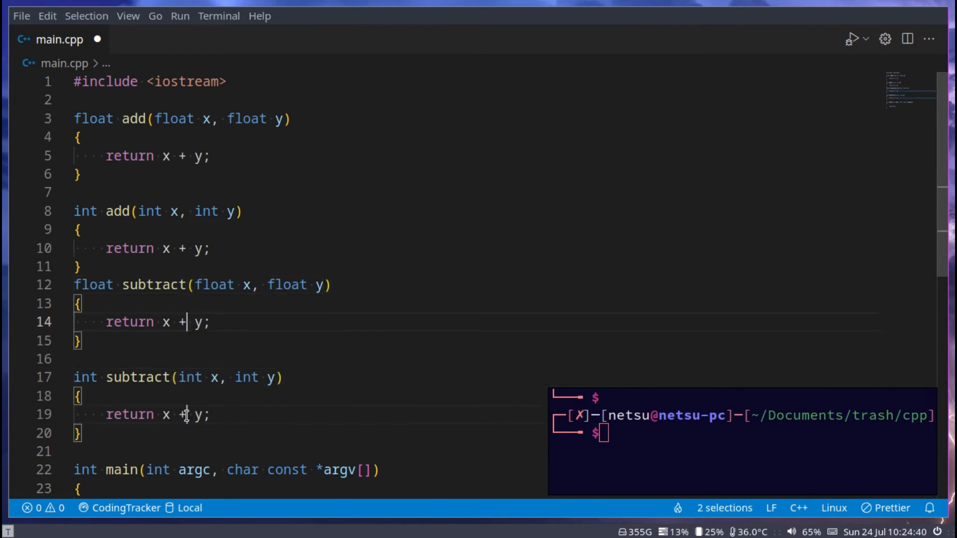
type("-")
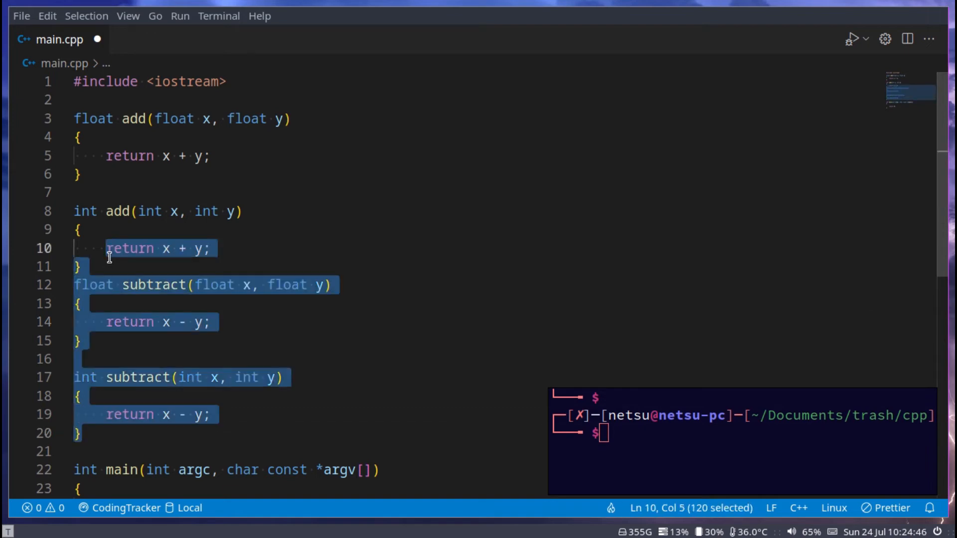
key("Delete")
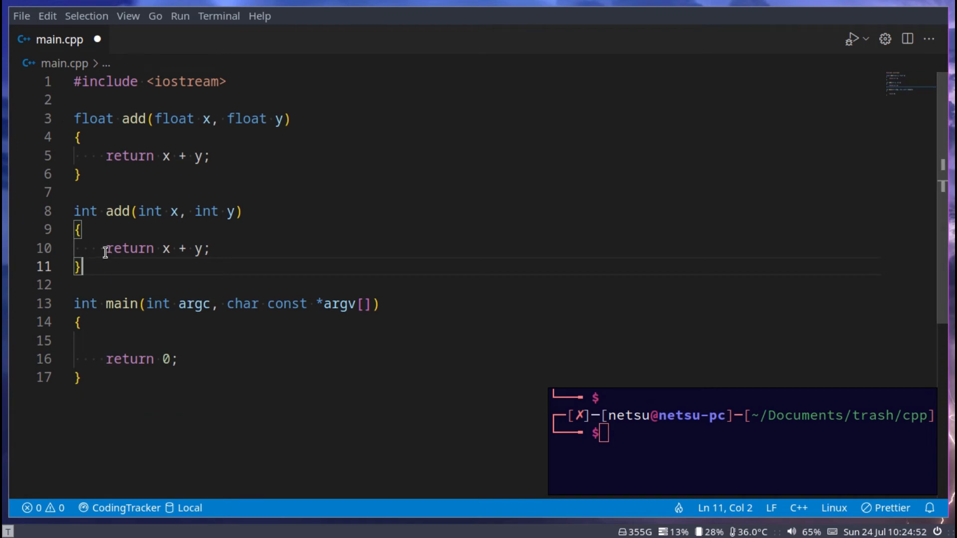
mouse_move(179, 227)
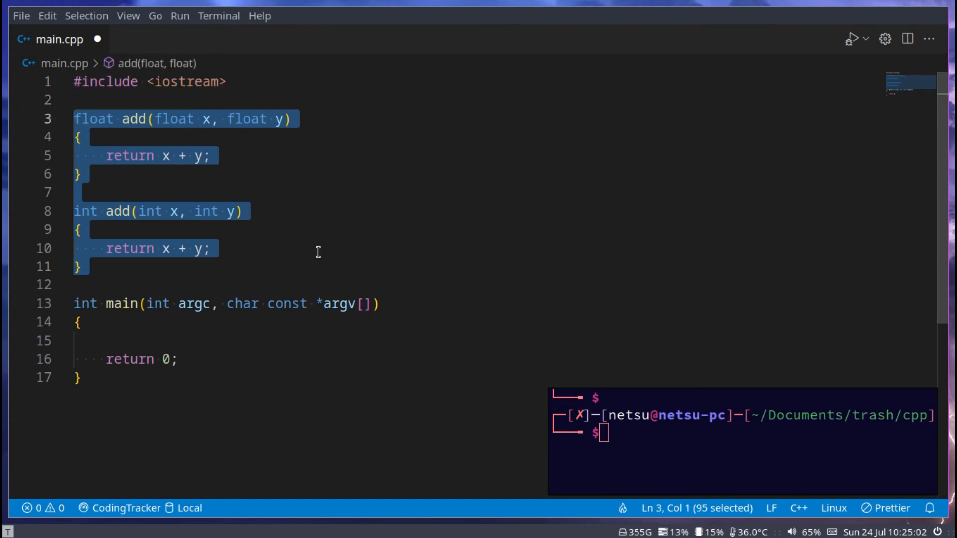
Delete both add overloads and write the template <class T> header
key("Delete")
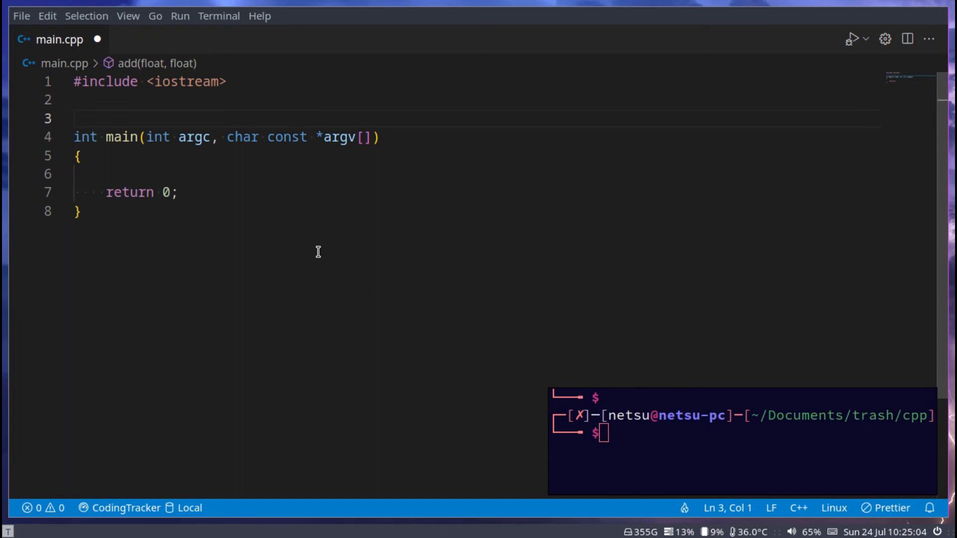
type("ty")
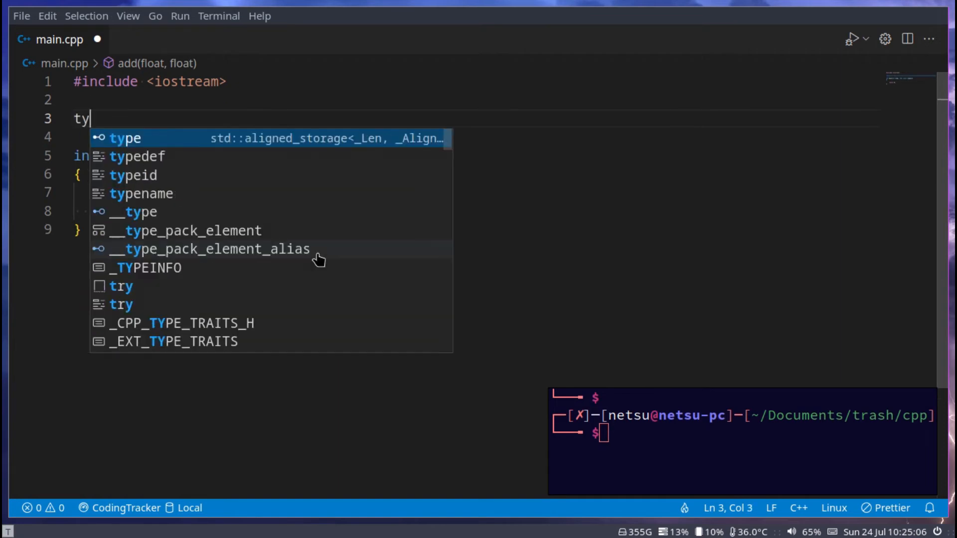
type("template")
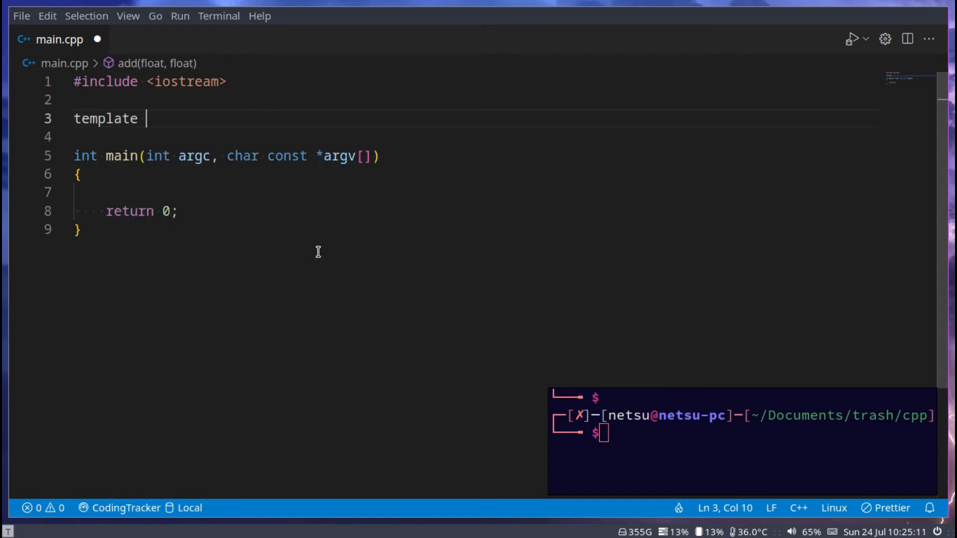
type("<class T")
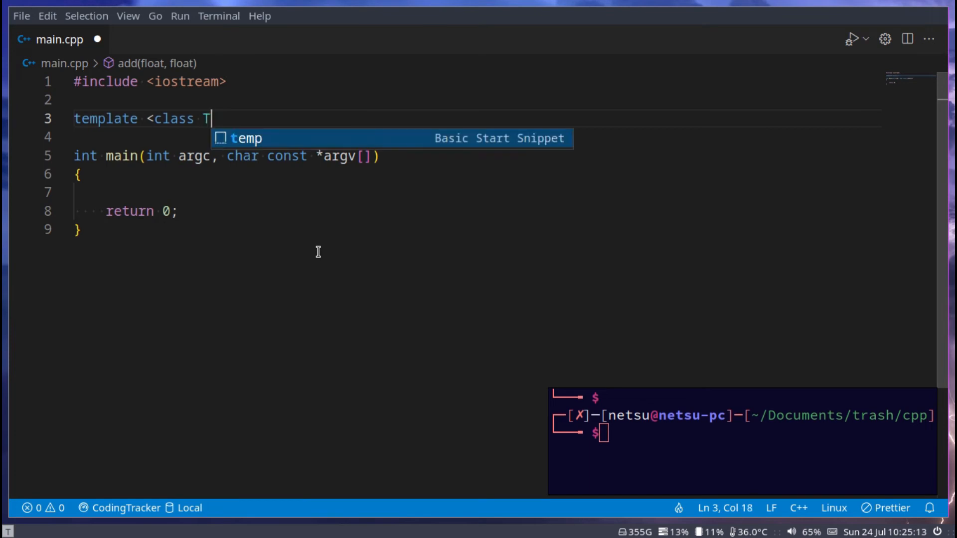
type(">")
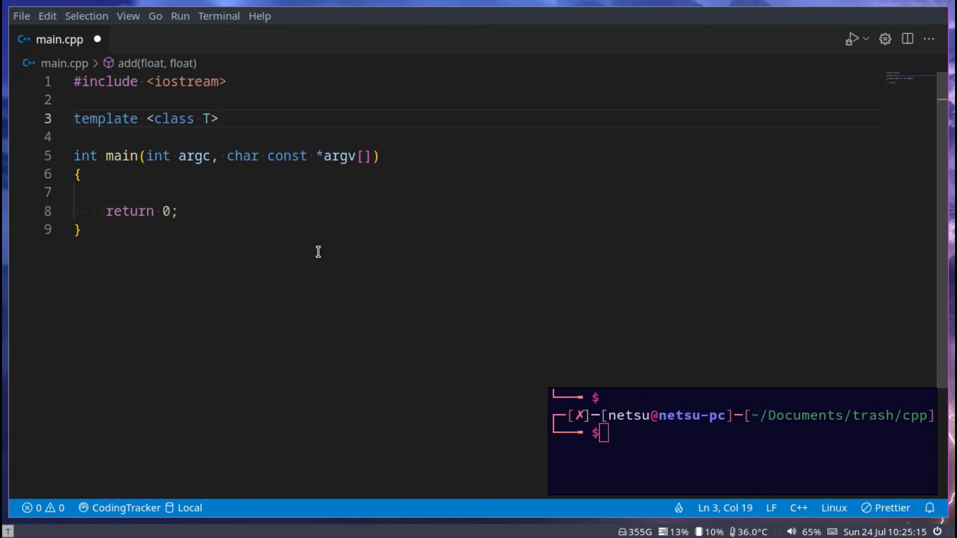
type("my")
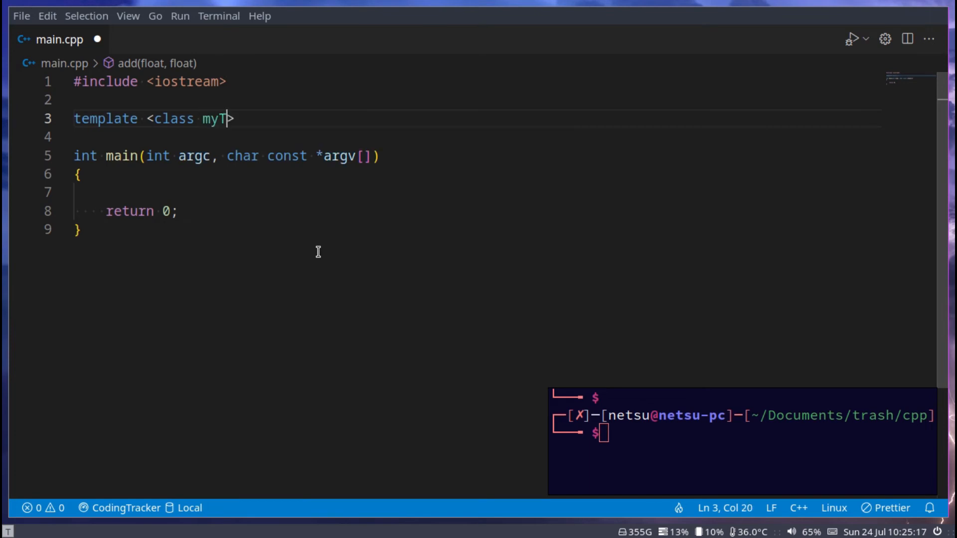
type("u")
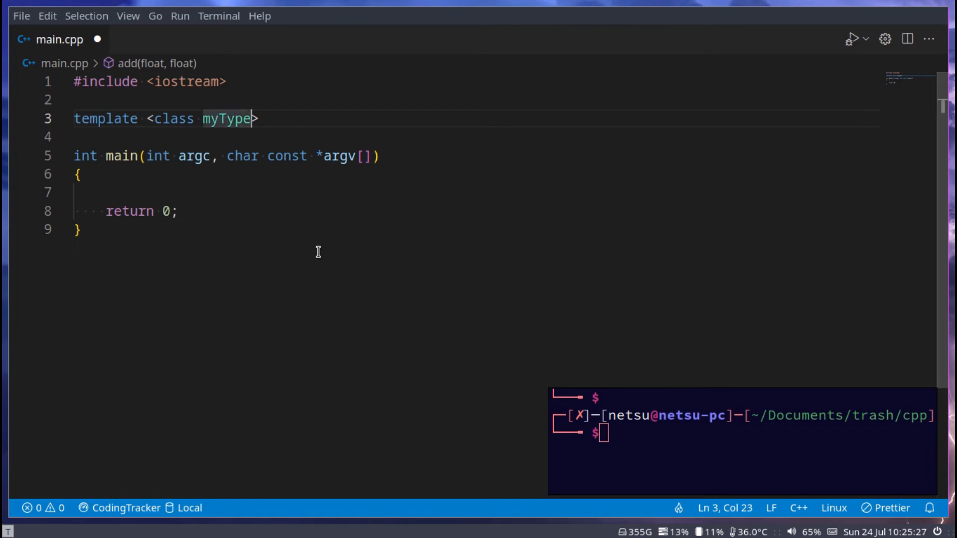
type("T")
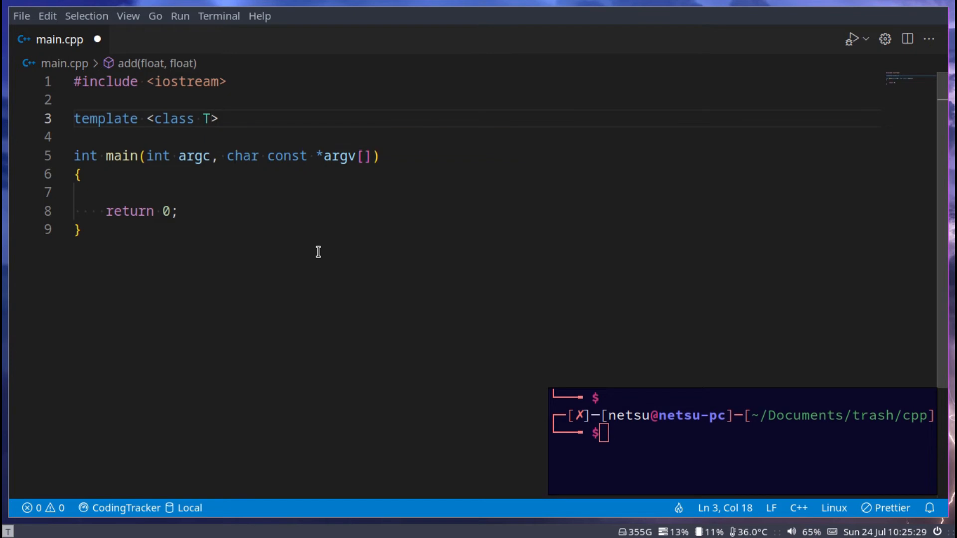
key("enter")
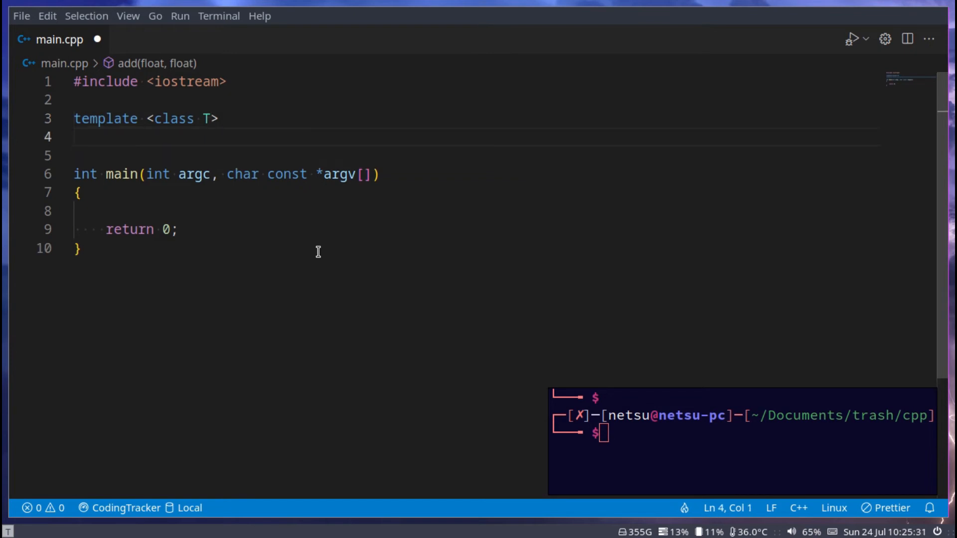
Write T add(T a, T b){ return a + b; } below the template header
type("T add")
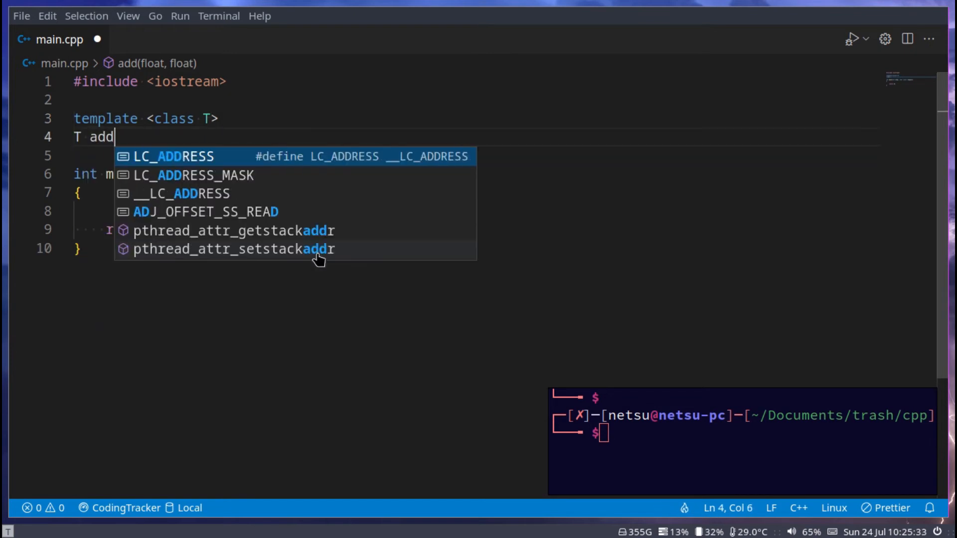
type("(T a, T b")
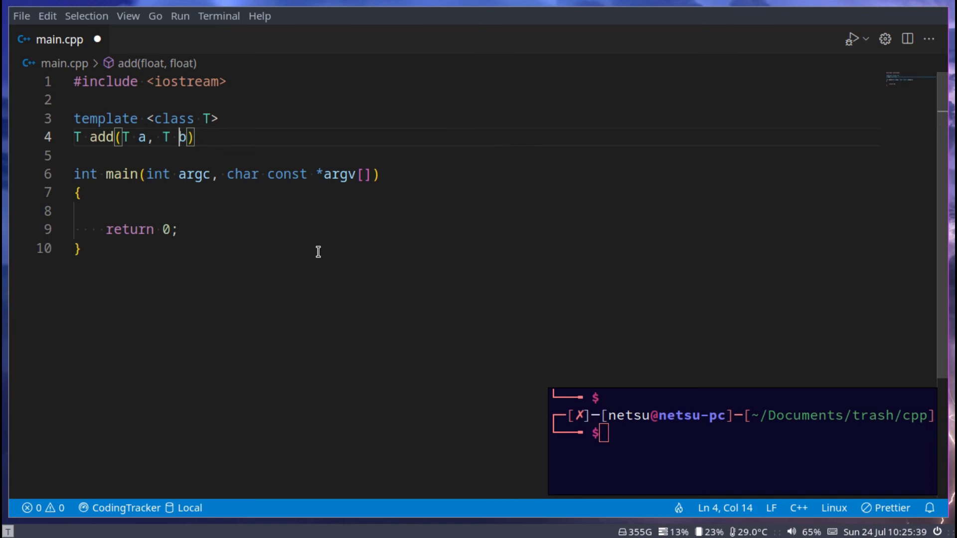
type("{")
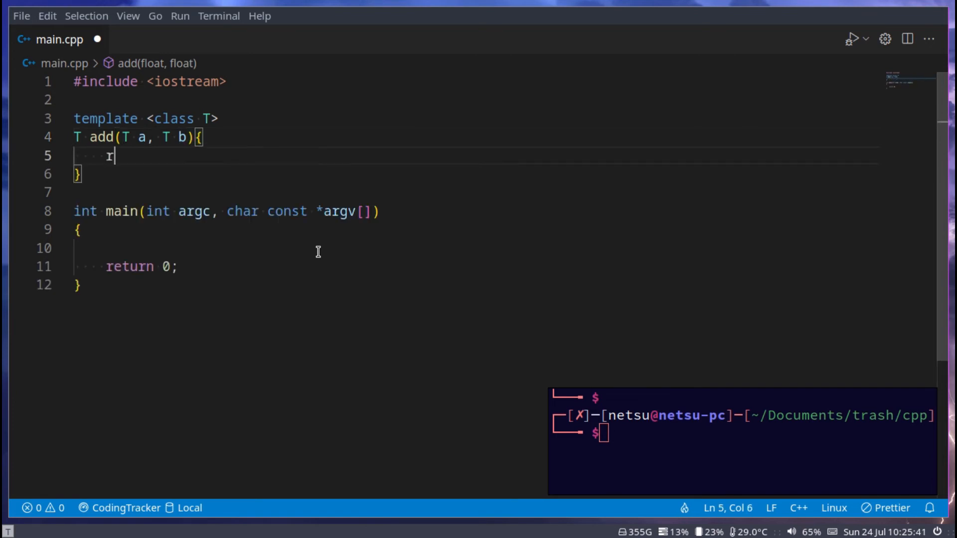
type("eturn")
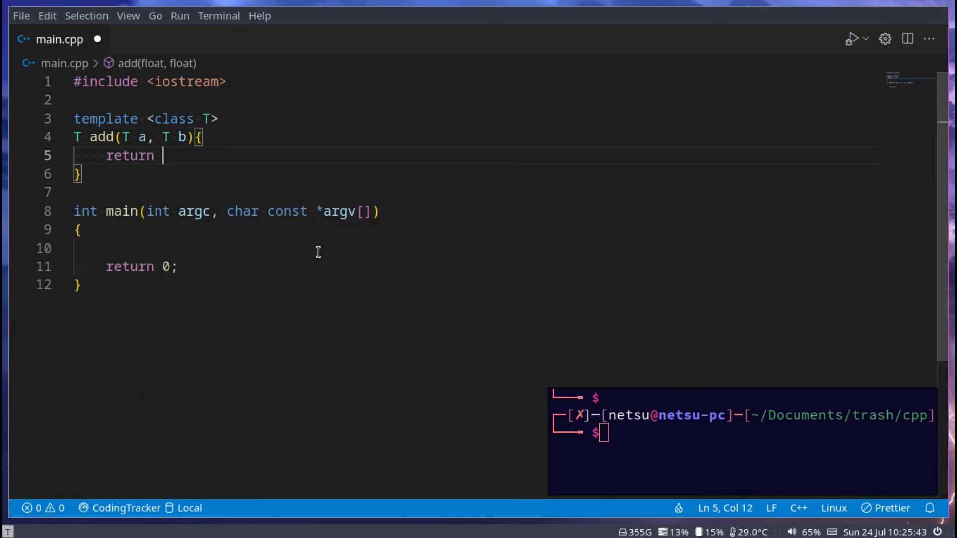
type("a + b;")
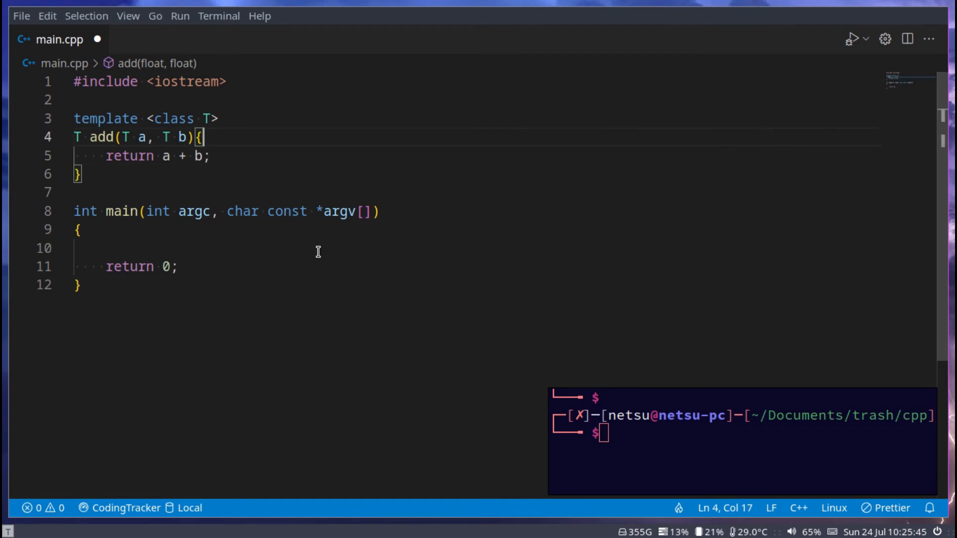
Put a blank line before add and move its opening brace onto its own line
key("Enter")
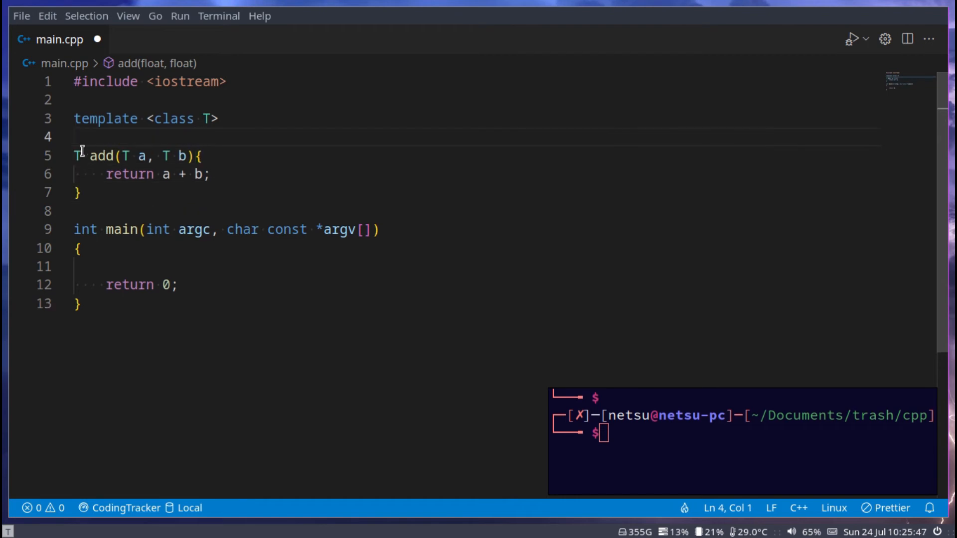
left_click(74, 155)
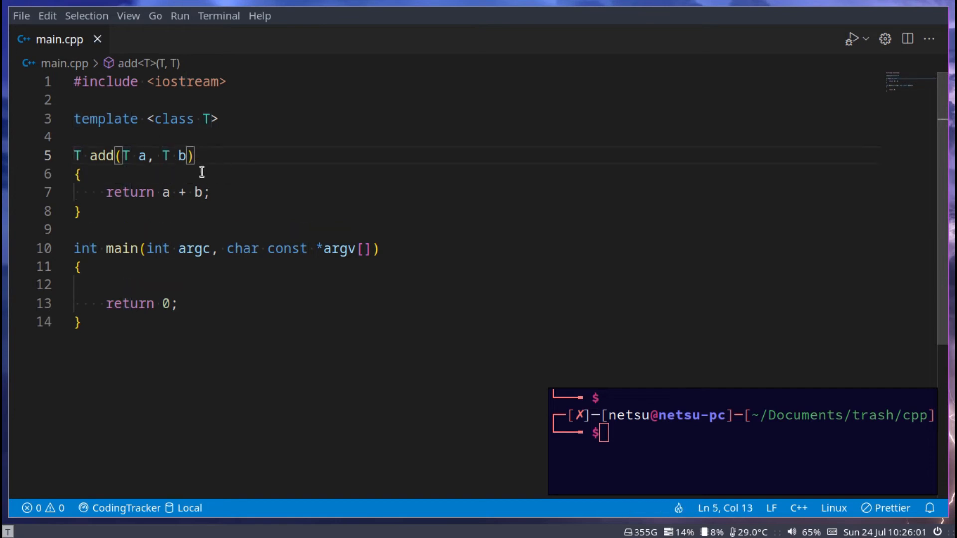
double_click(102, 156)
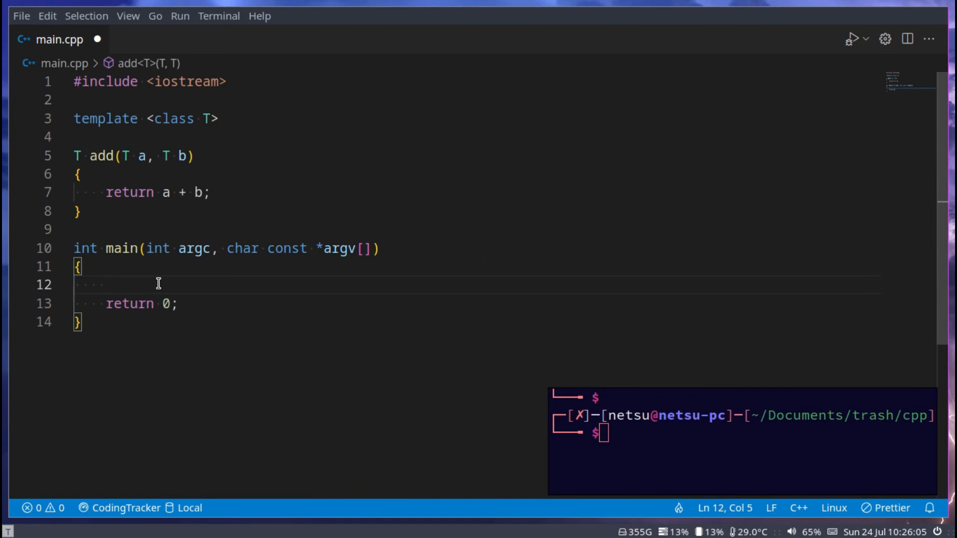
Make main print add(10, 9), add(10.8, 19.1) and a string add of "cool" literals
type("cout << add() << std::endl;")
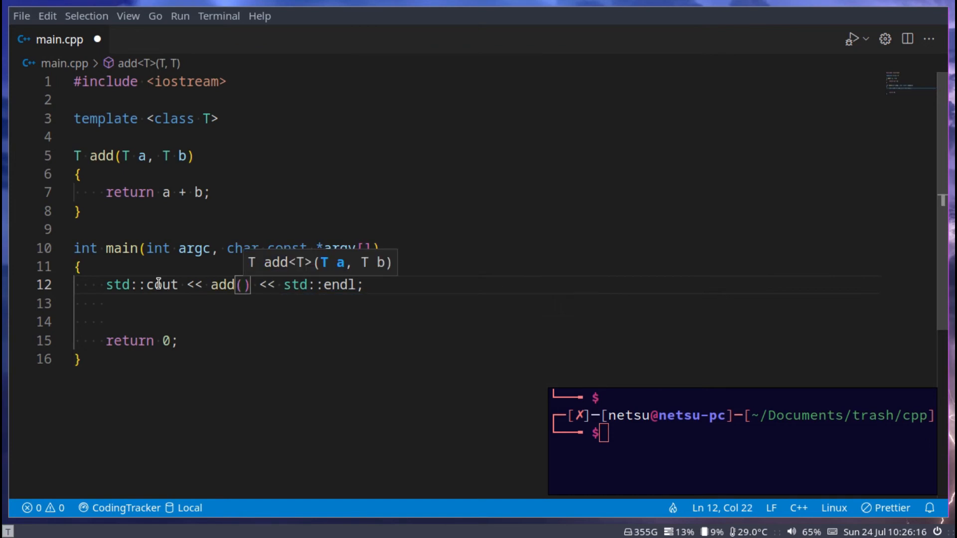
type("10, 9")
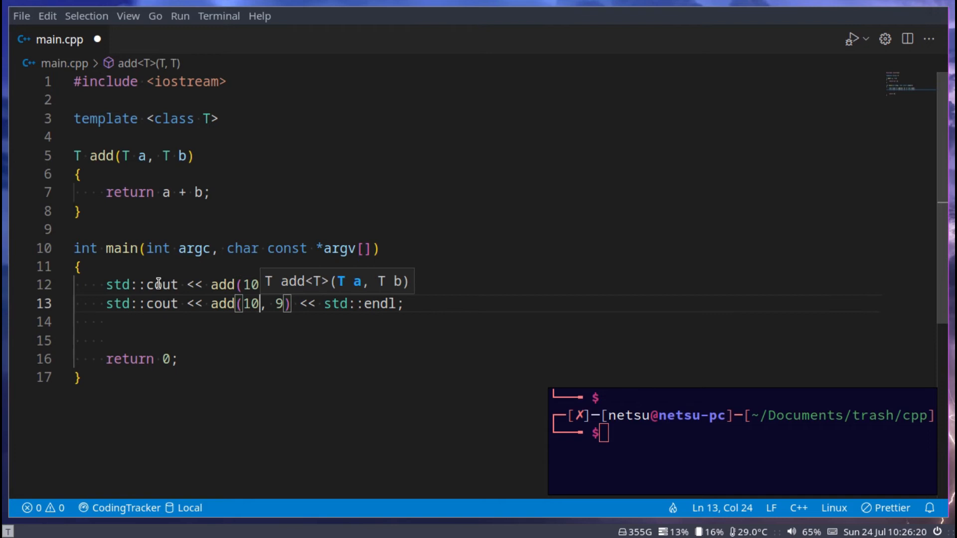
type(".8")
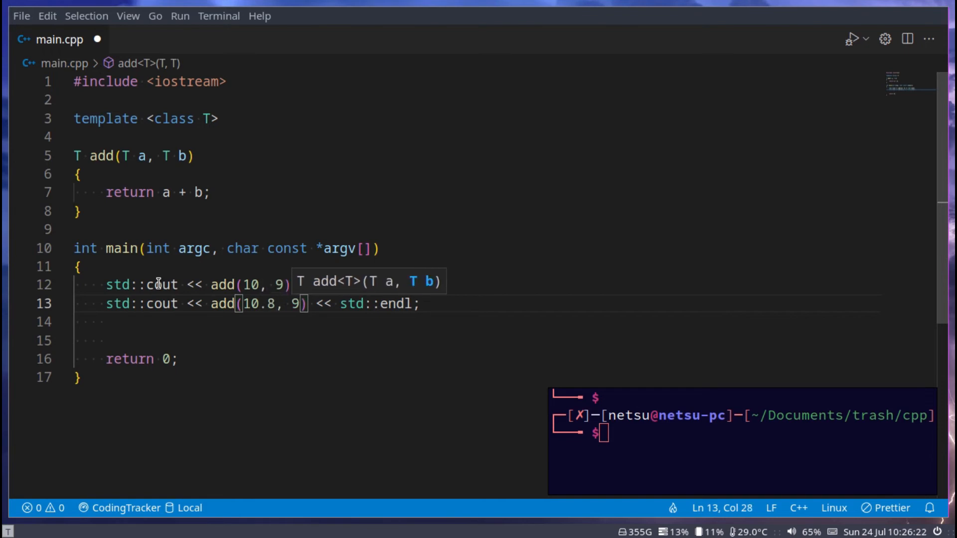
type("19.1")
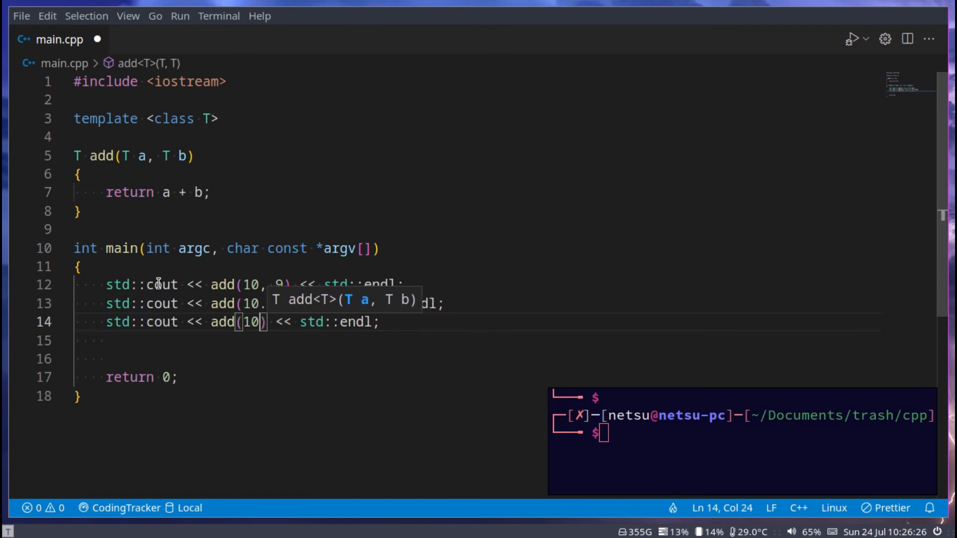
type("\"cool\", \" p")
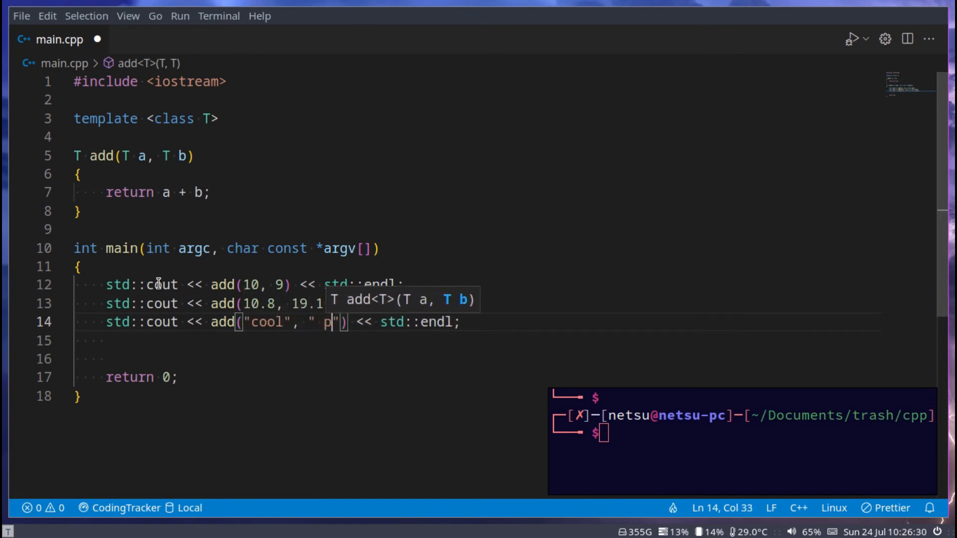
type("erson")
left_click(763, 433)
type("cpile")
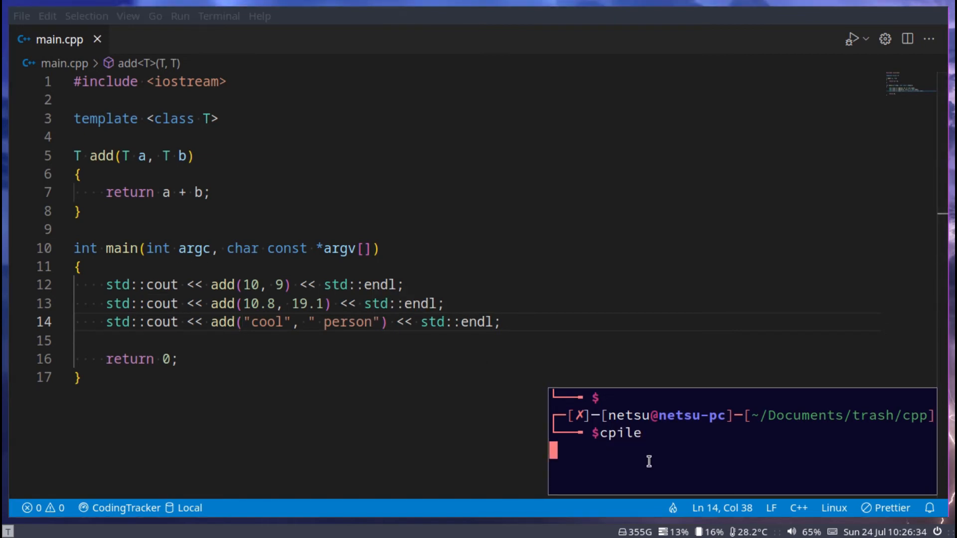
Compile with cpile, then remove the failing string-literal add line so output shows 19 and 29.9
key("Return")
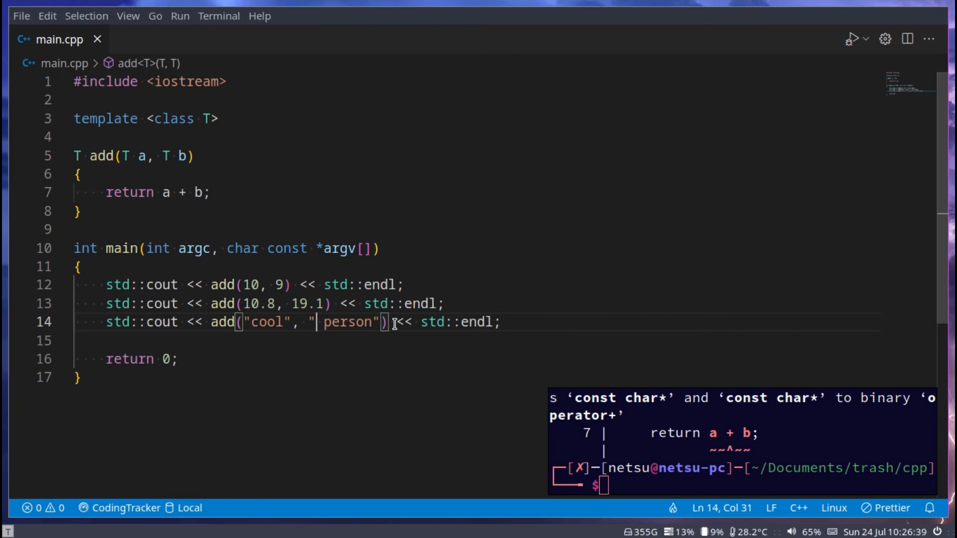
key("Ctrl+Shift+k")
type("cpile")
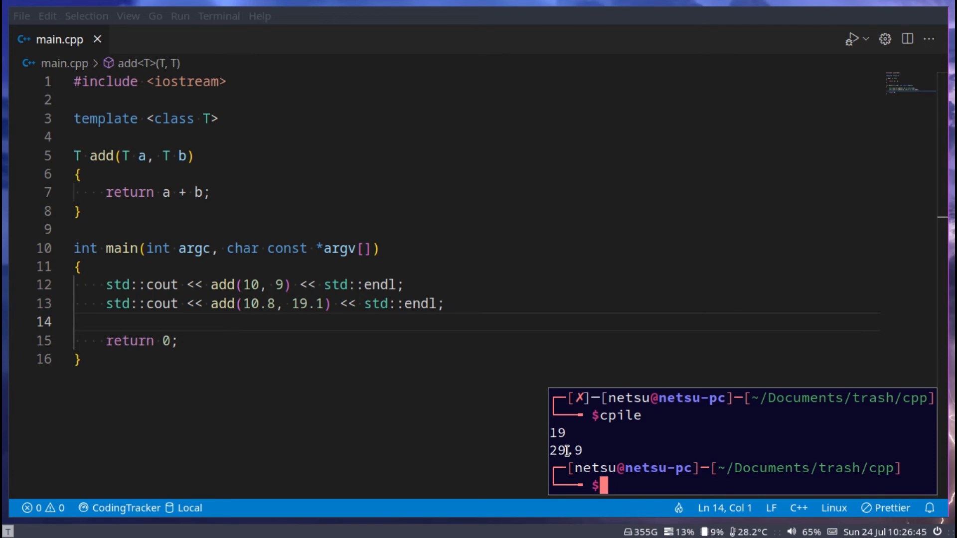
left_click(126, 155)
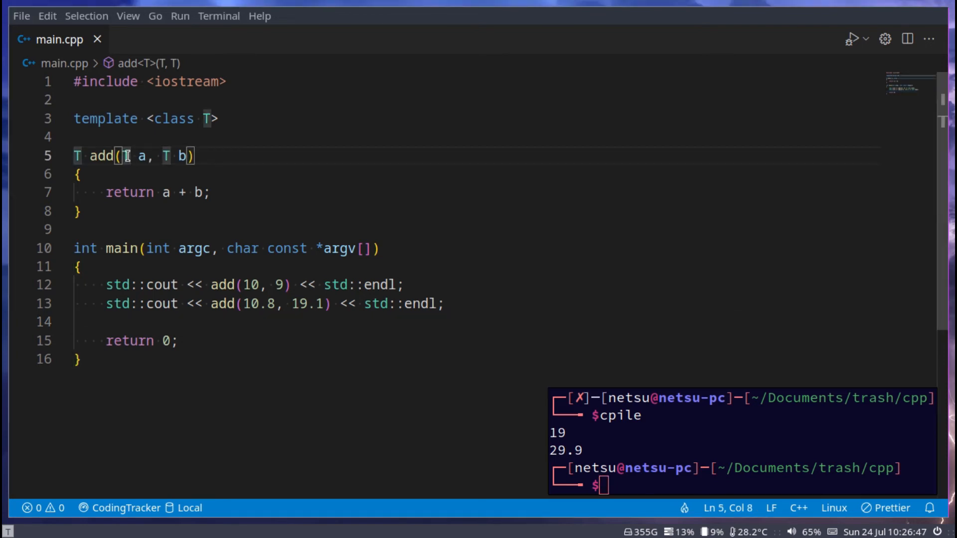
mouse_move(242, 285)
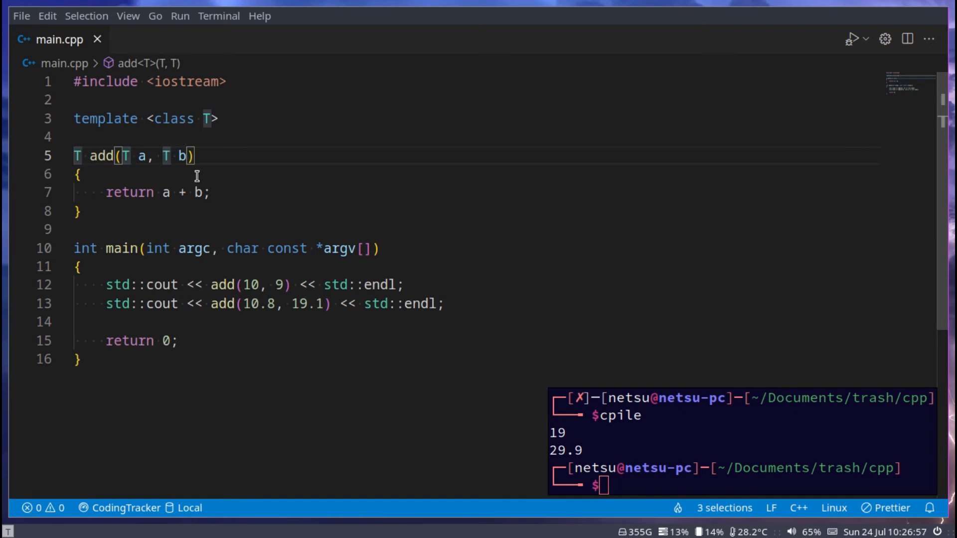
type("auto")
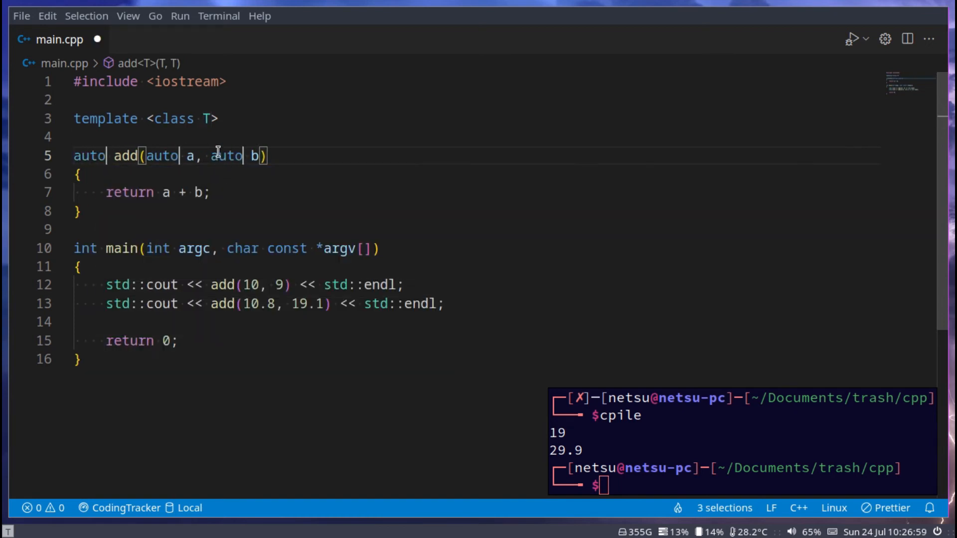
type("T")
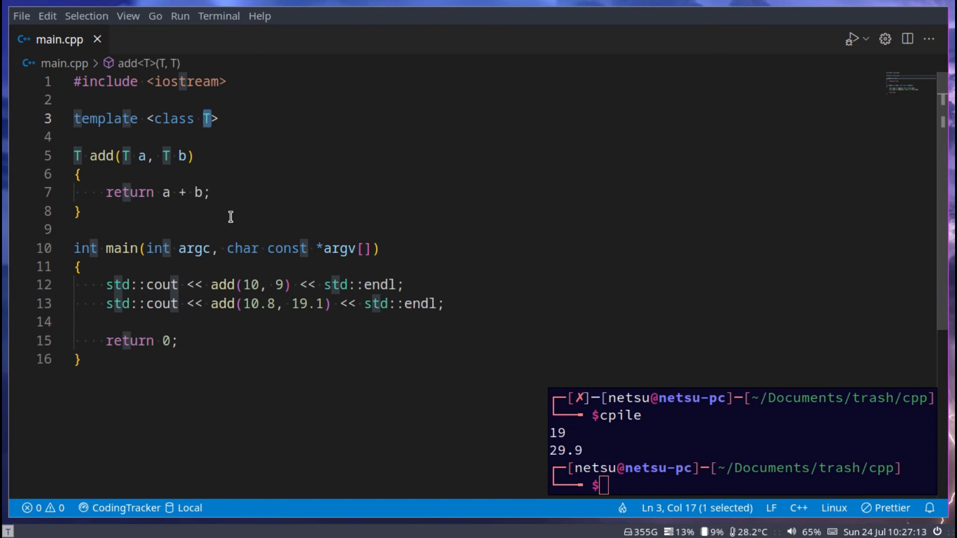
mouse_move(408, 204)
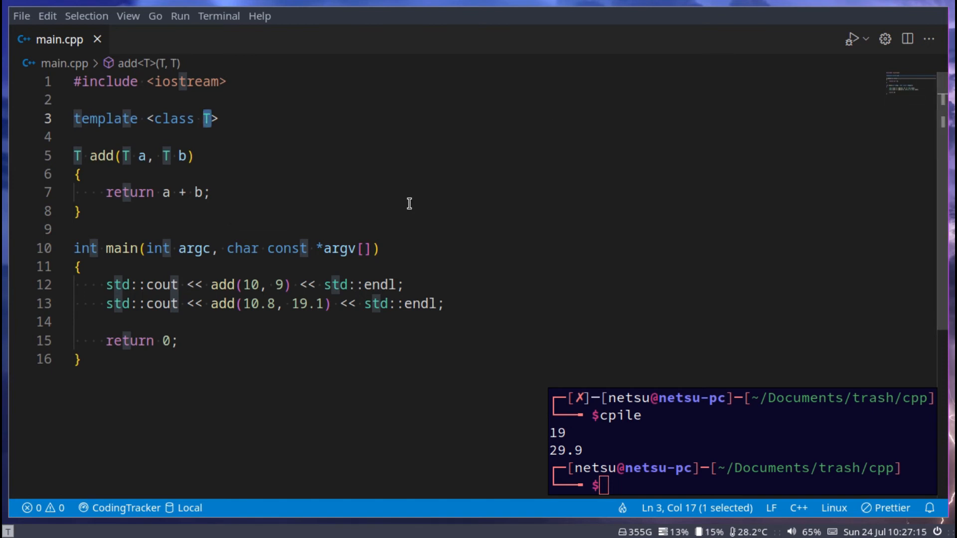
mouse_move(240, 168)
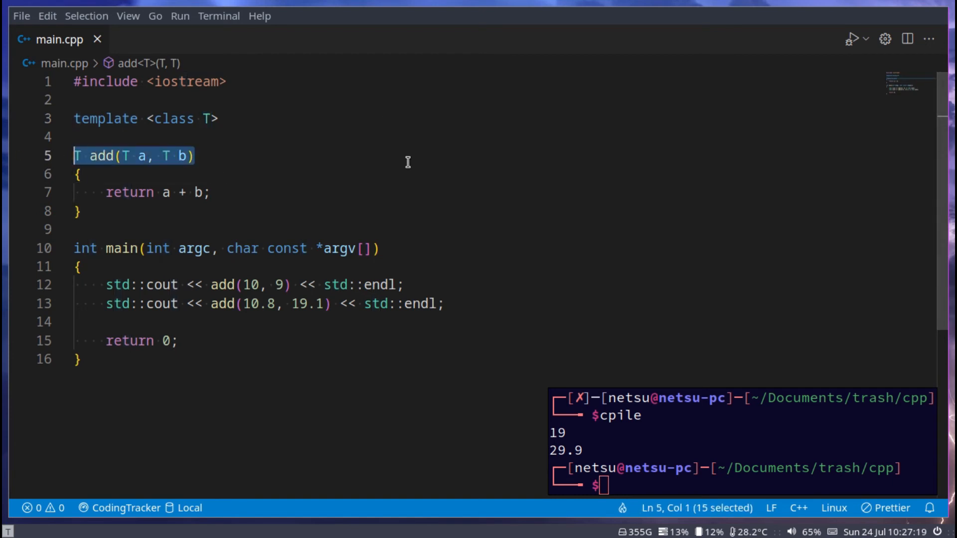
mouse_move(283, 155)
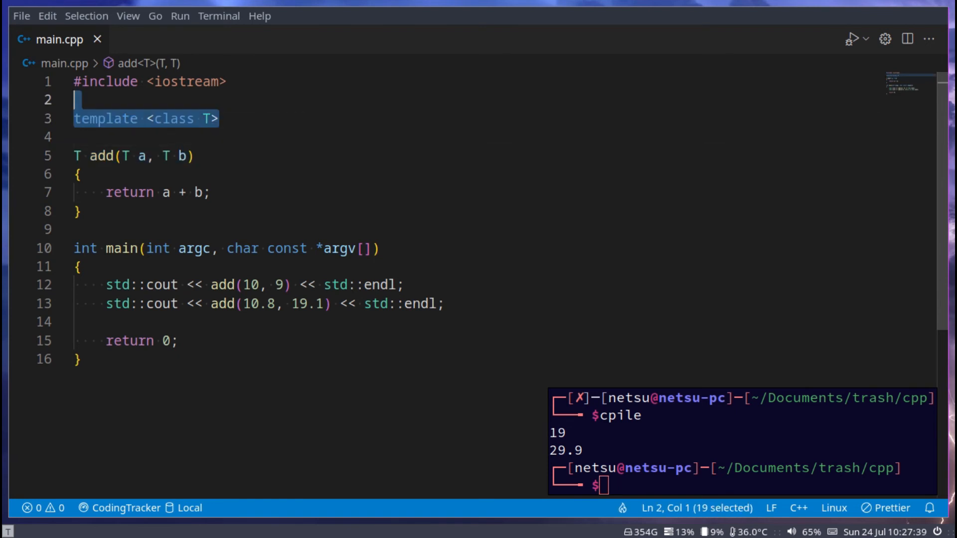
Change the template header to typename T and delete the whole add function
left_click(226, 119)
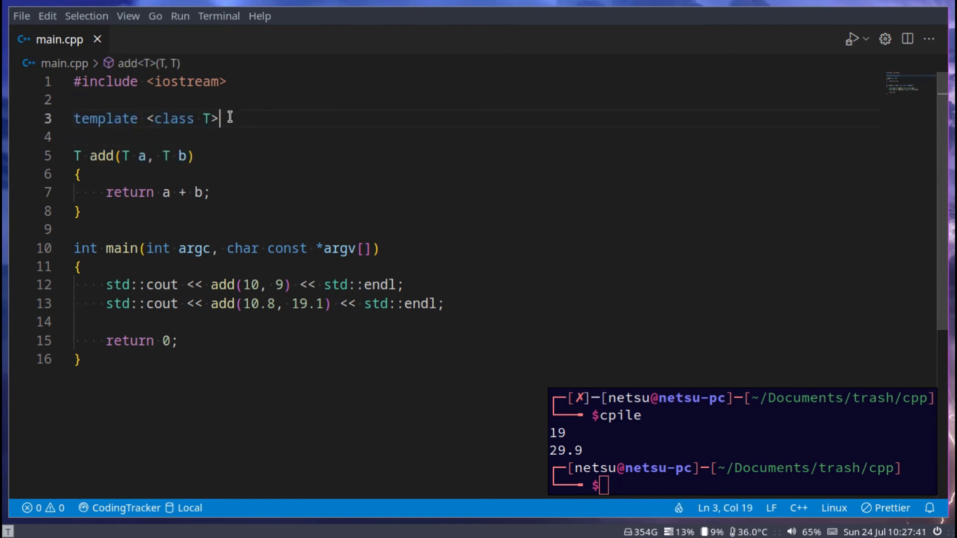
double_click(173, 119)
type("typename")
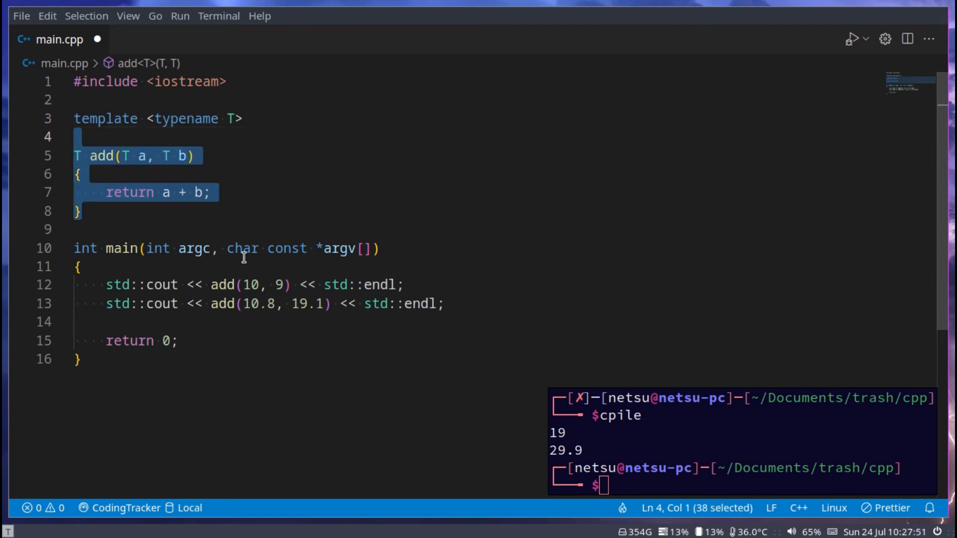
key("Delete")
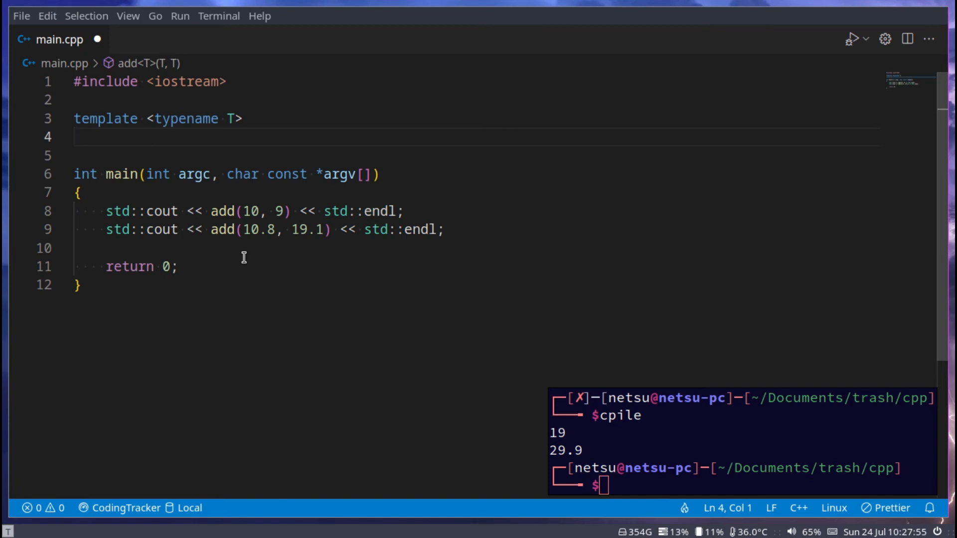
Write the void swapArrays(T arr1[], T arr2[], int arrSize) template signature
type("void swap")
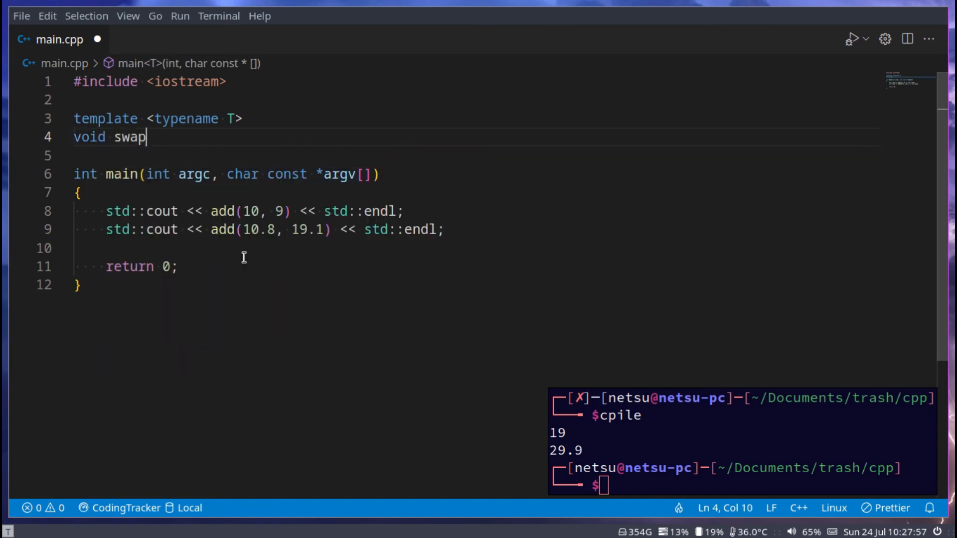
type("Arrays(T")
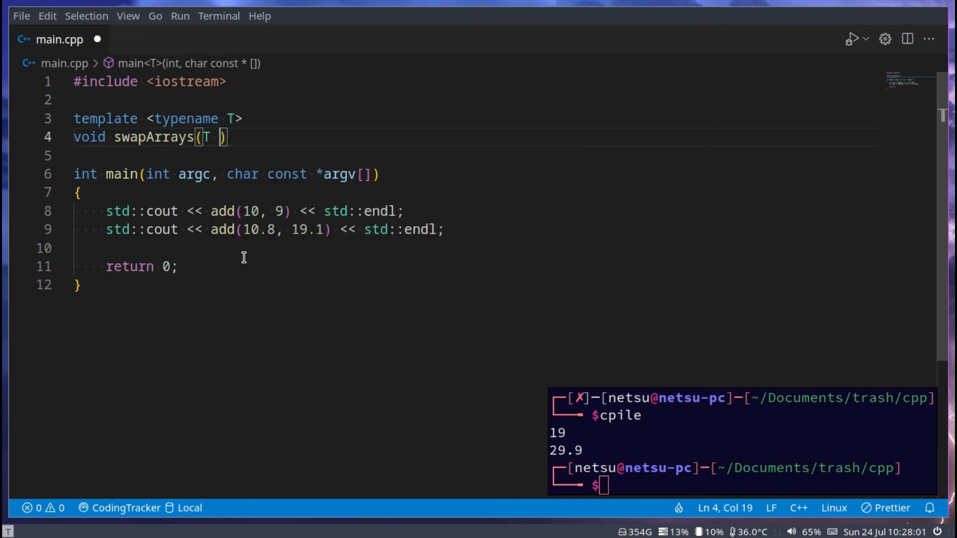
type("arr1[]")
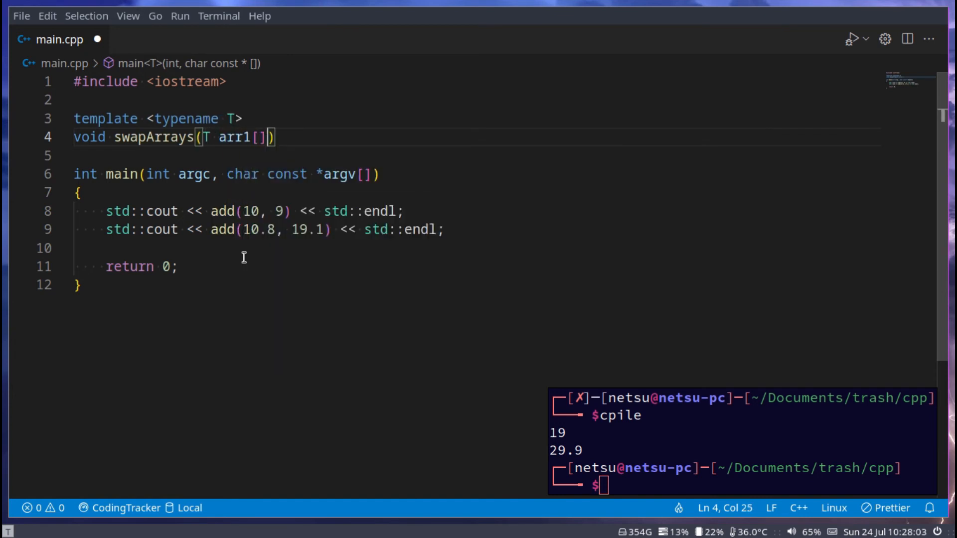
type(",")
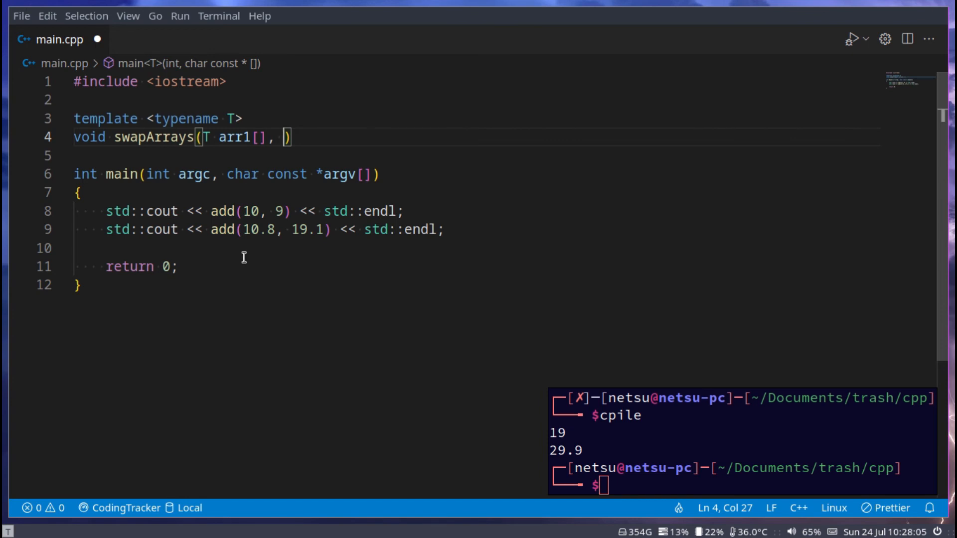
type("T arr2[],")
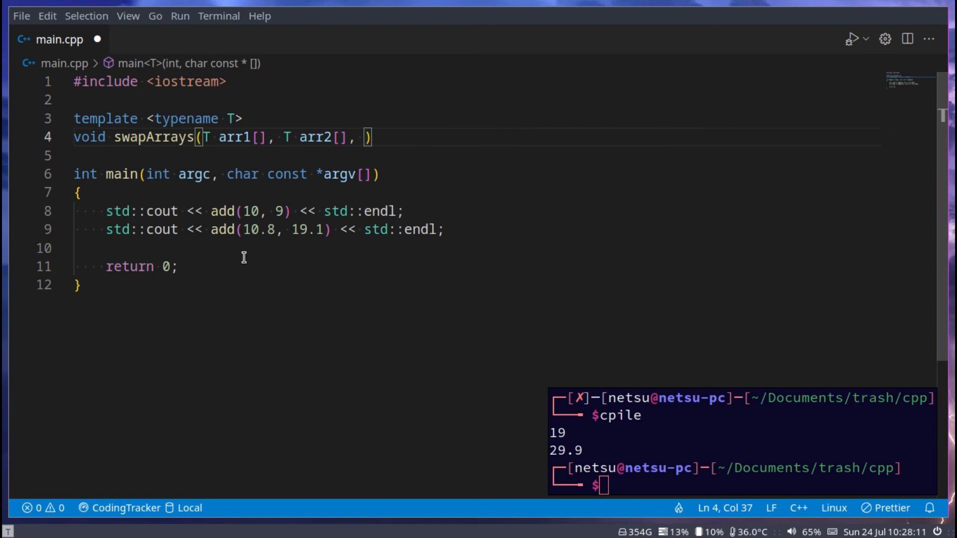
type("int arr")
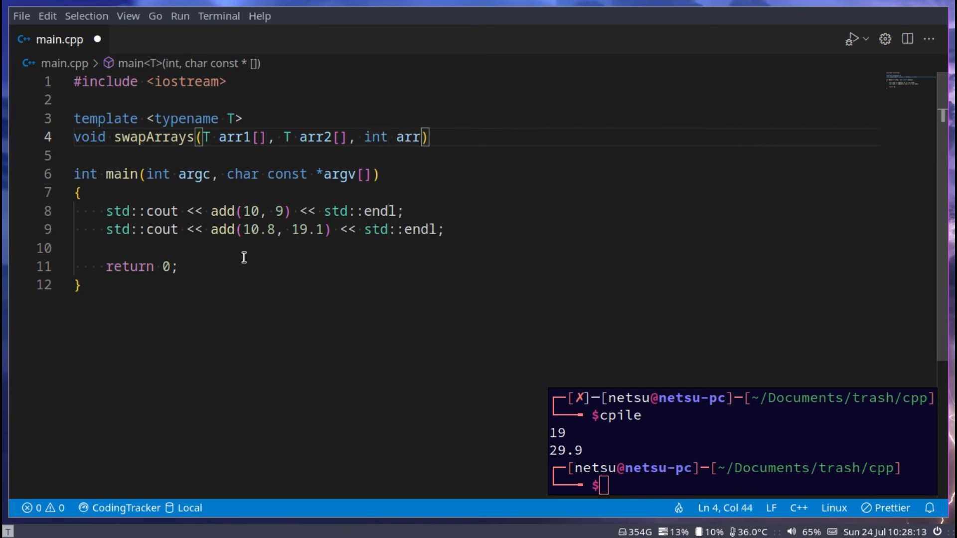
type("Size){}")
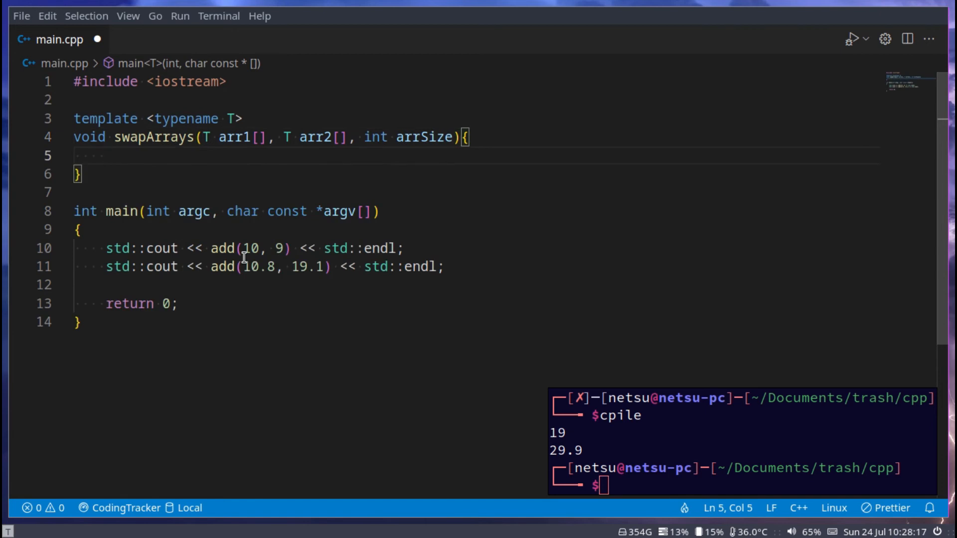
Add a for loop inside swapArrays running i from 0 up to arrSize
type("for (int i = 0; i < count; i++)")
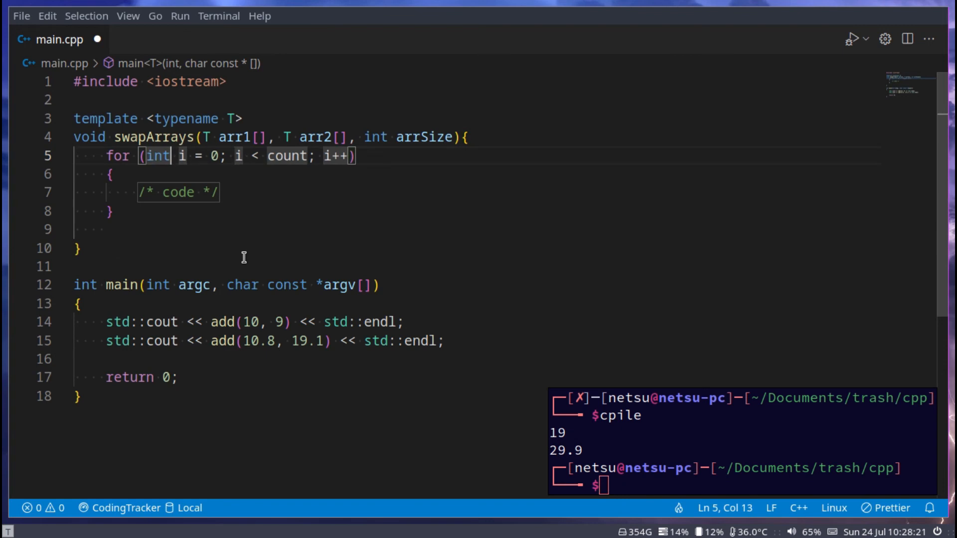
double_click(287, 156)
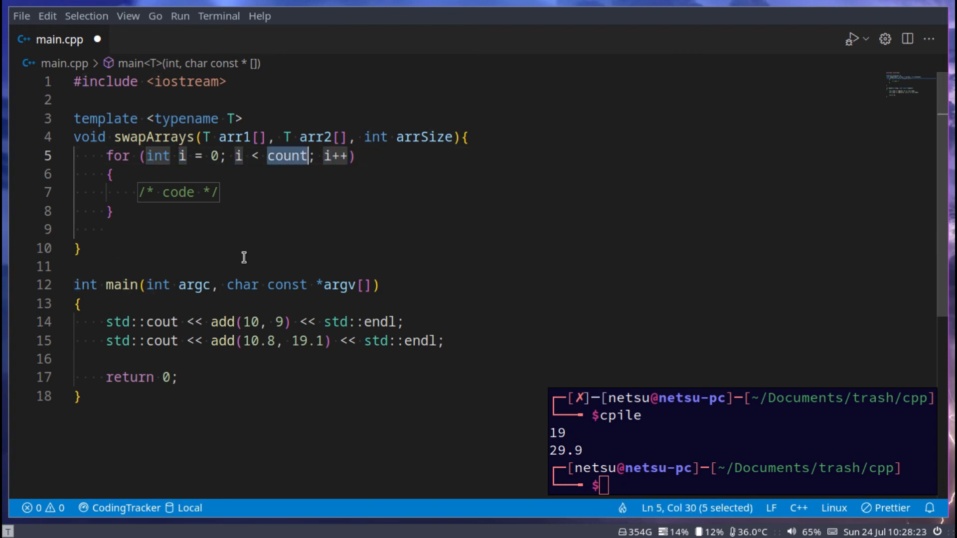
type("arrSi")
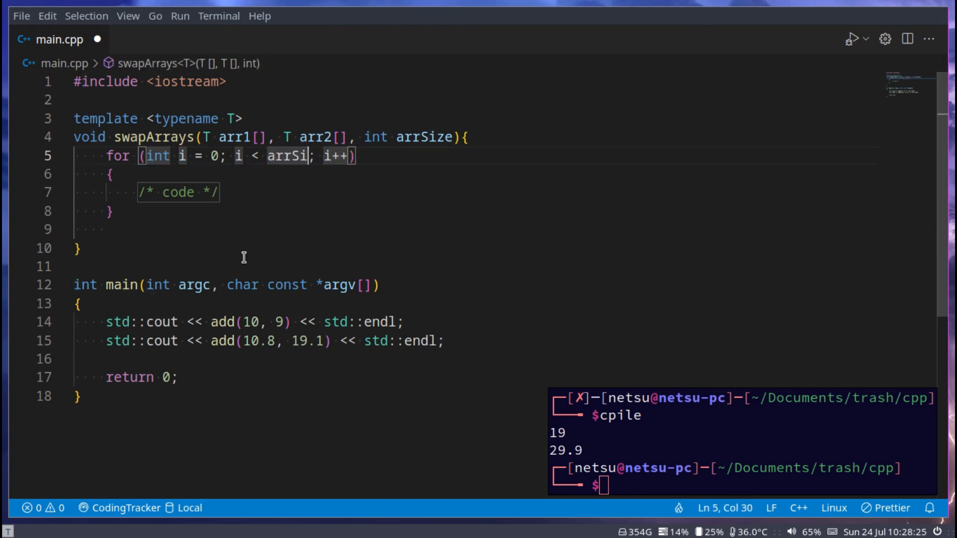
double_click(177, 192)
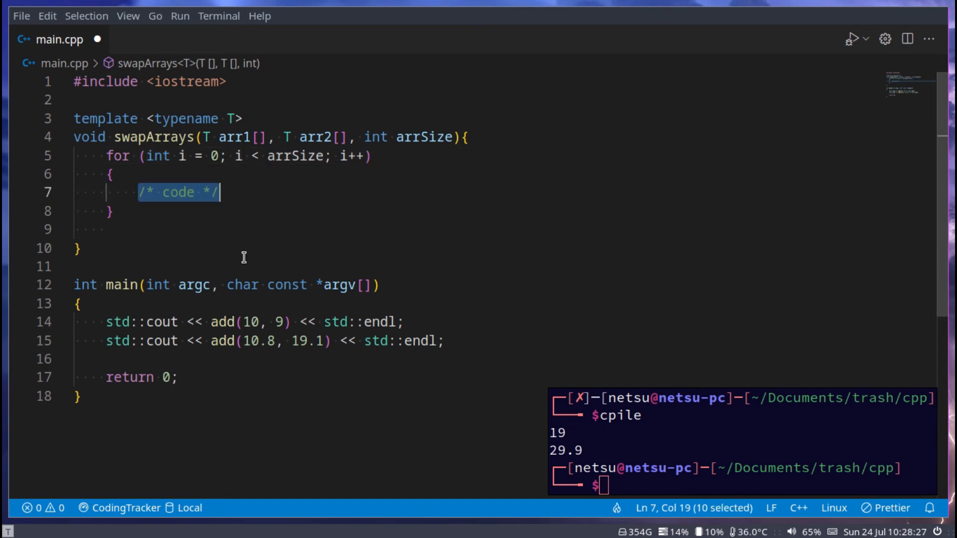
Replace the loop placeholder with T temp = arr1[i]; arr1[i] = arr2[i];
key("Delete")
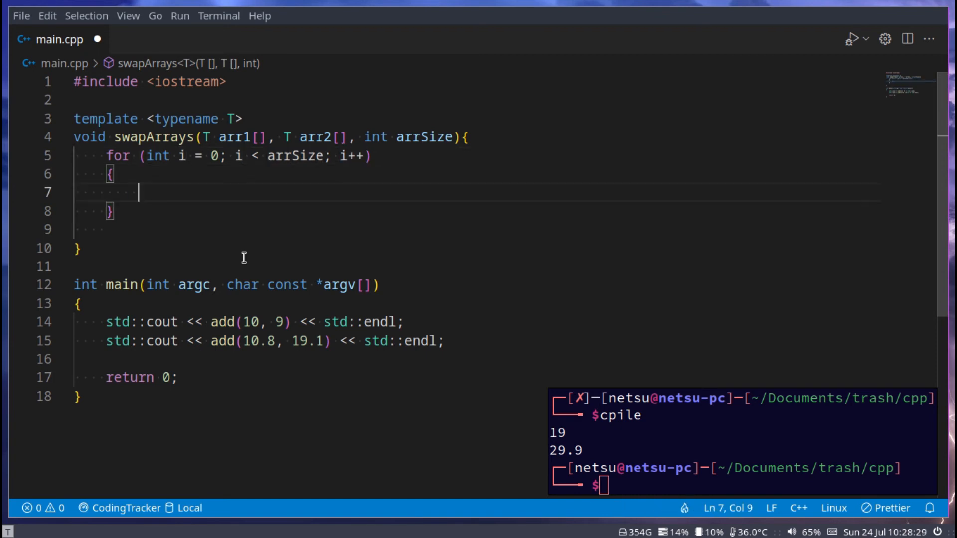
type("a")
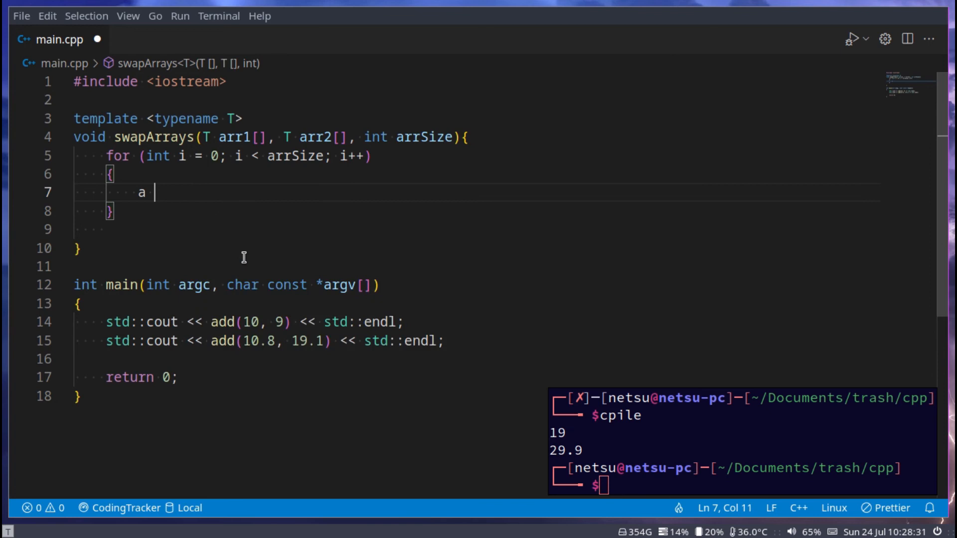
type("T temp")
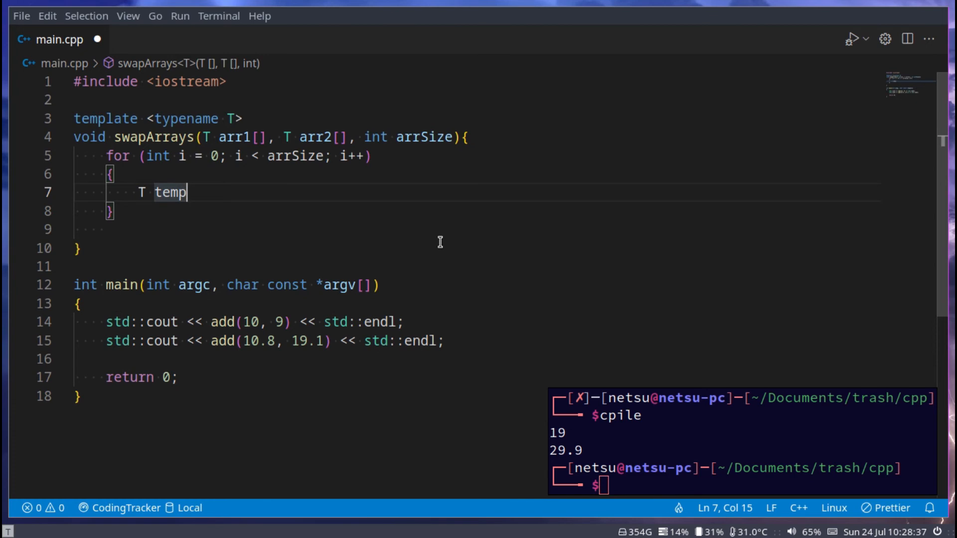
type("= arr")
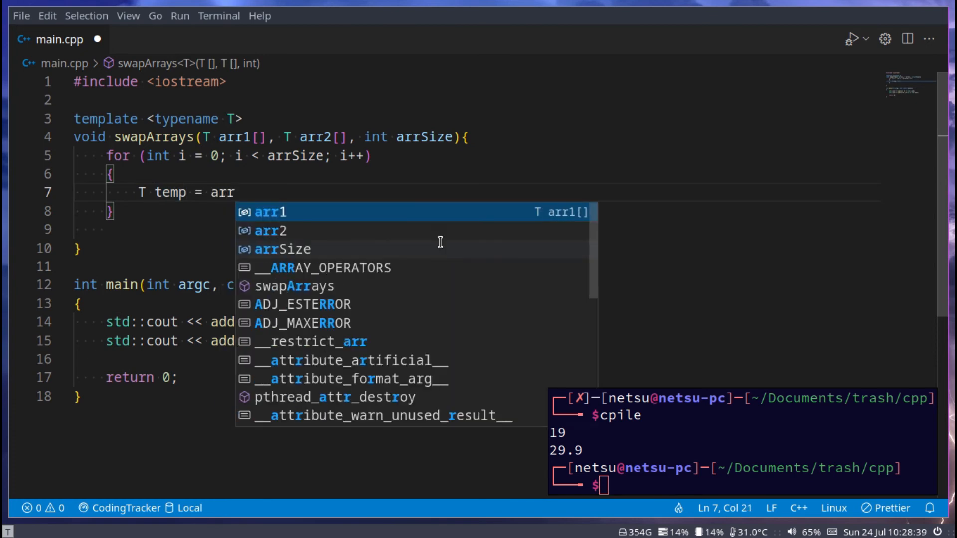
type("[i];")
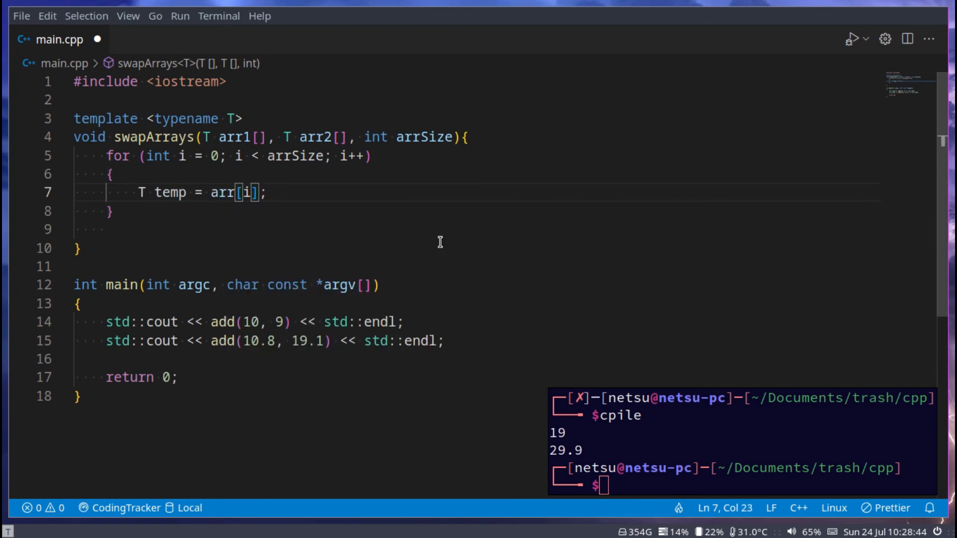
type("arr[]")
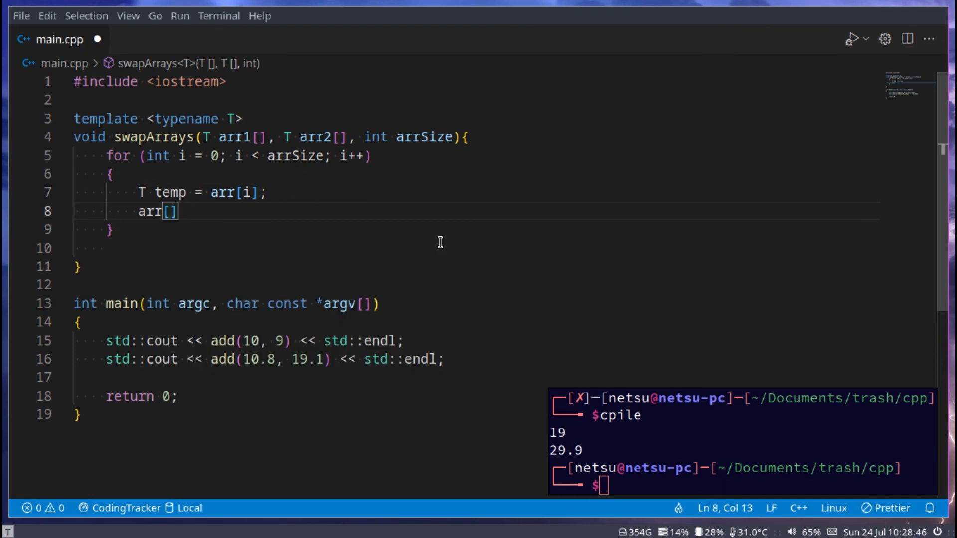
type("i")
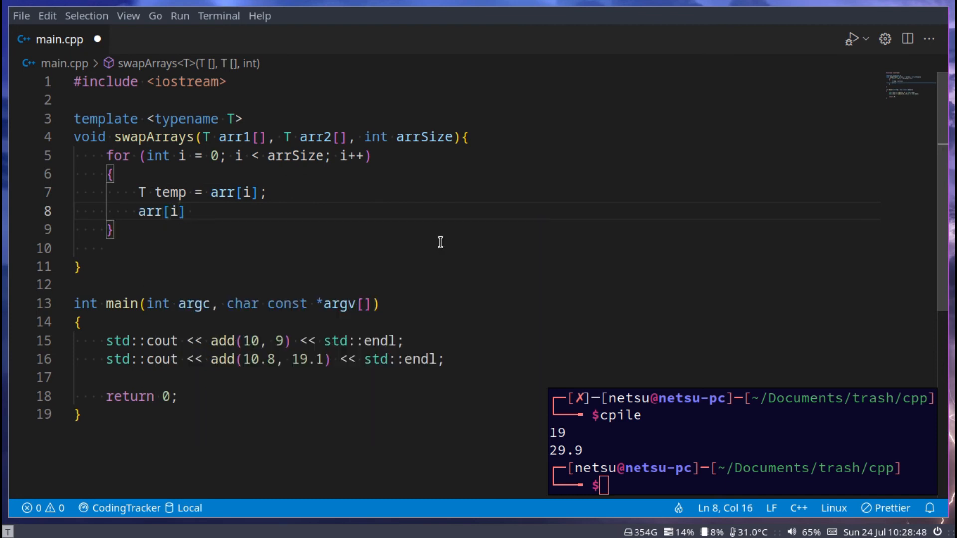
type("= arr2")
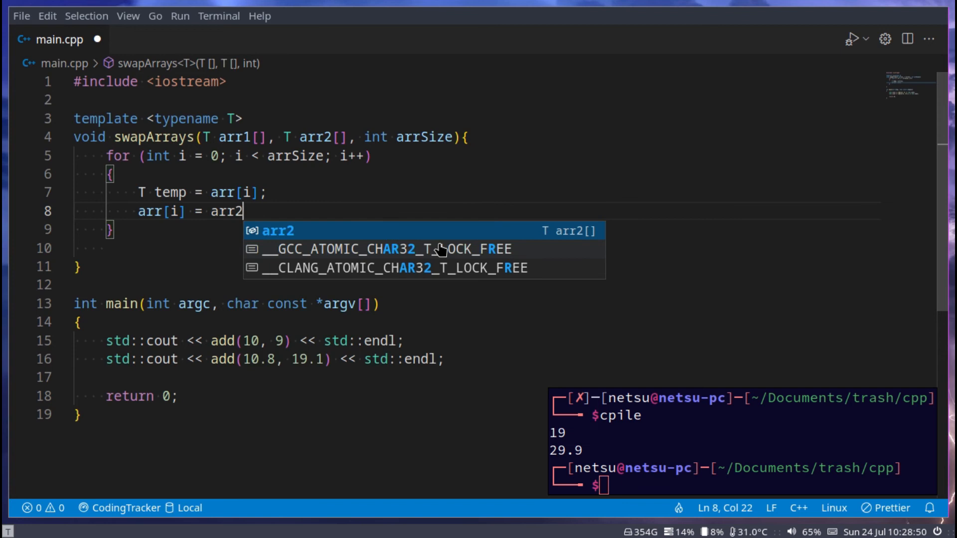
type("[2]")
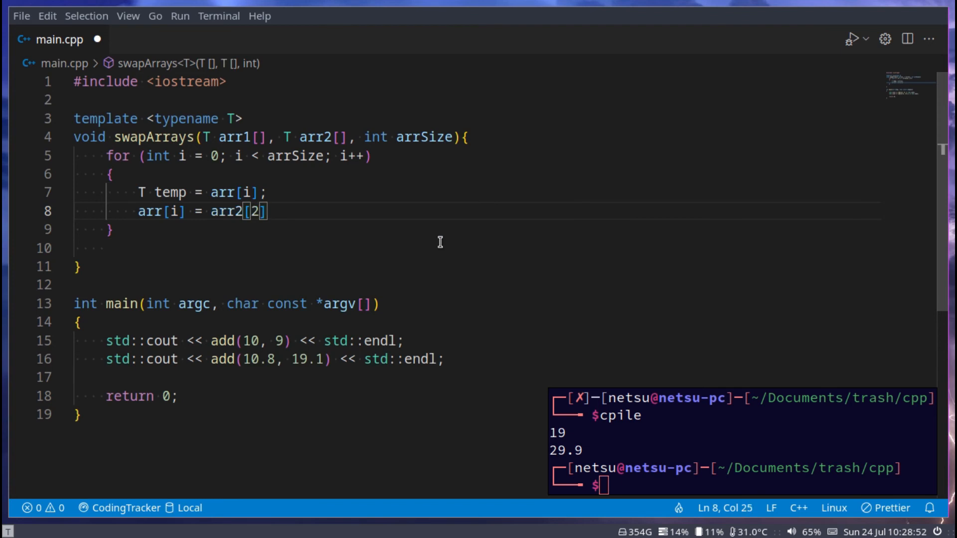
type("i")
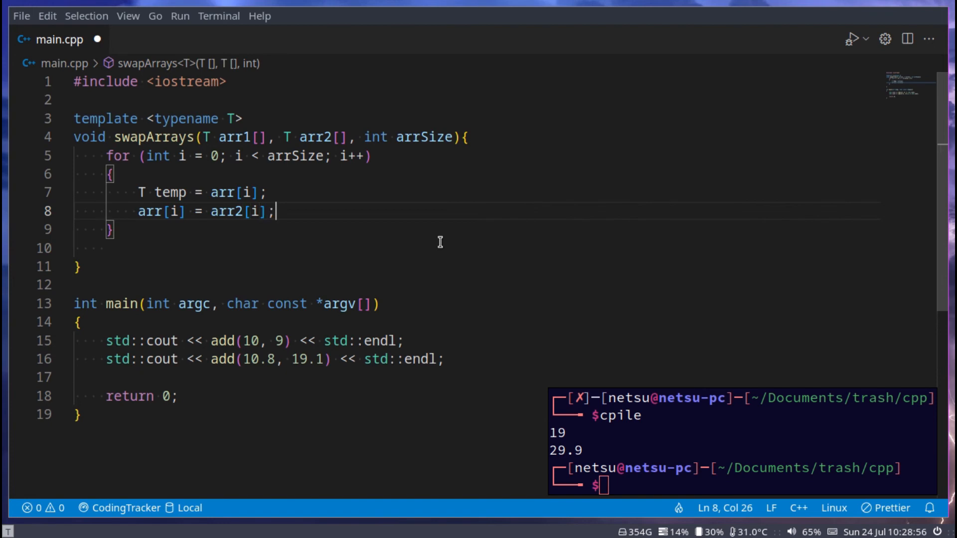
key("Enter")
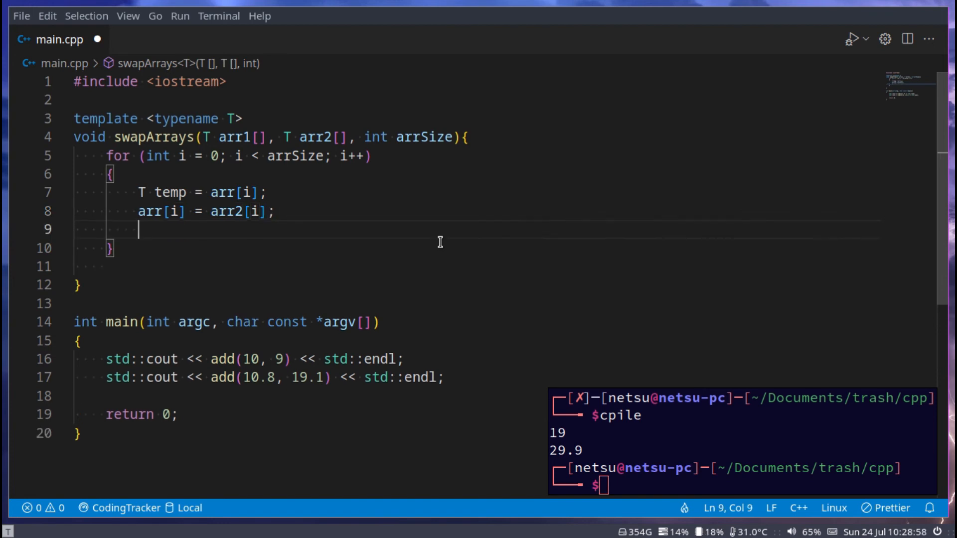
Fix the array indices, add arr2[i] = temp; and move the opening brace to its own line
double_click(169, 192)
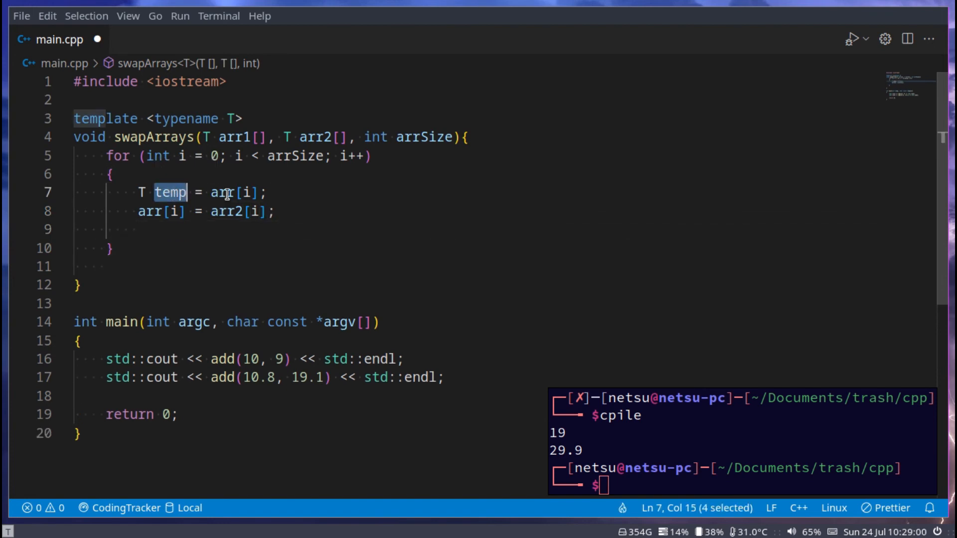
left_click(177, 212)
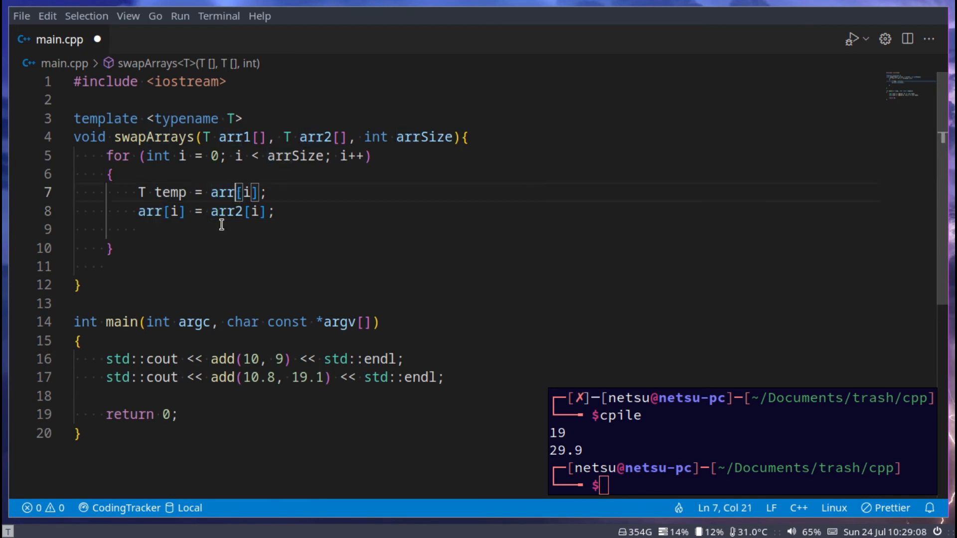
type("112")
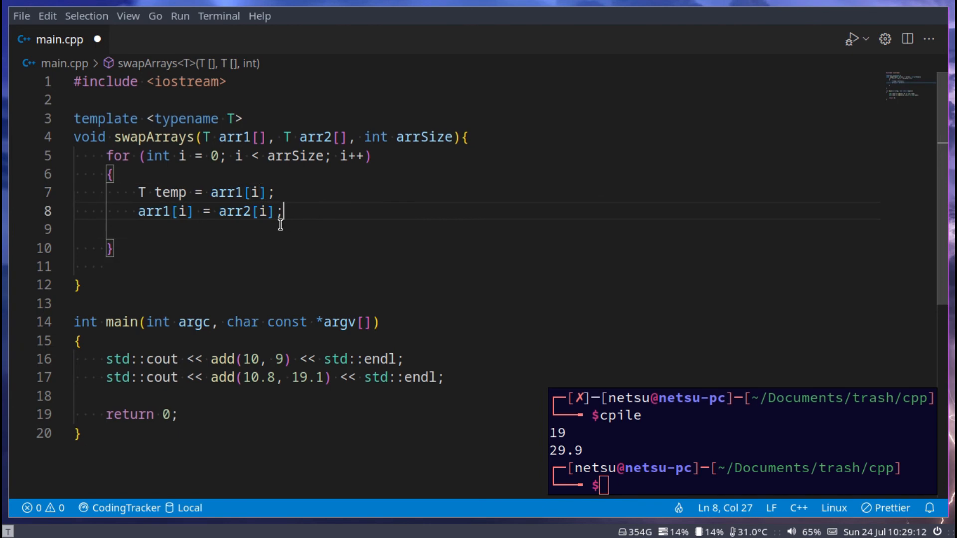
type("arr[2")
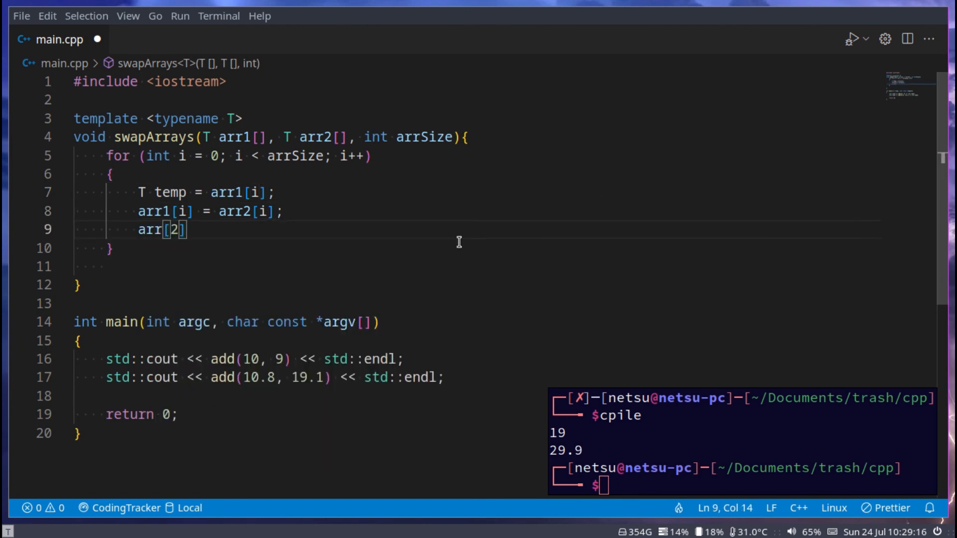
type("i")
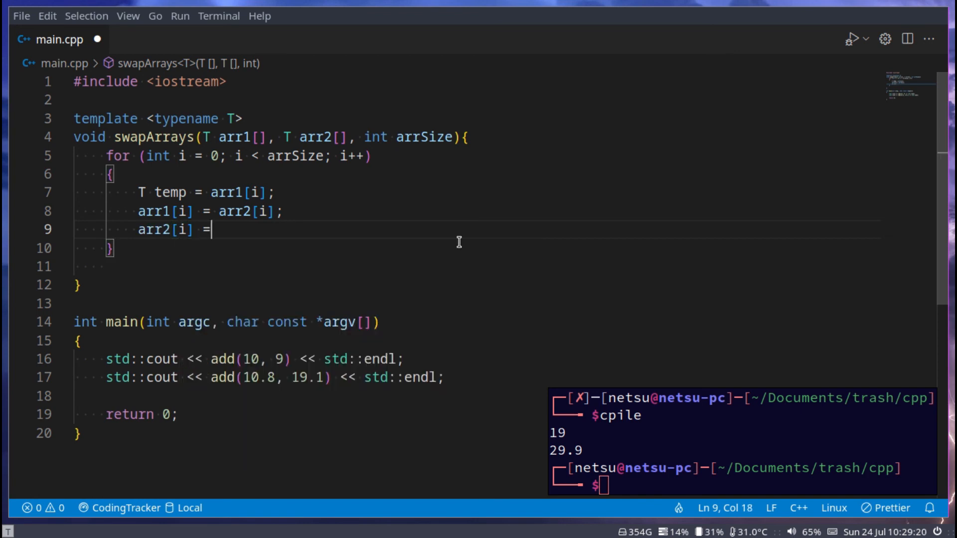
type("temp;")
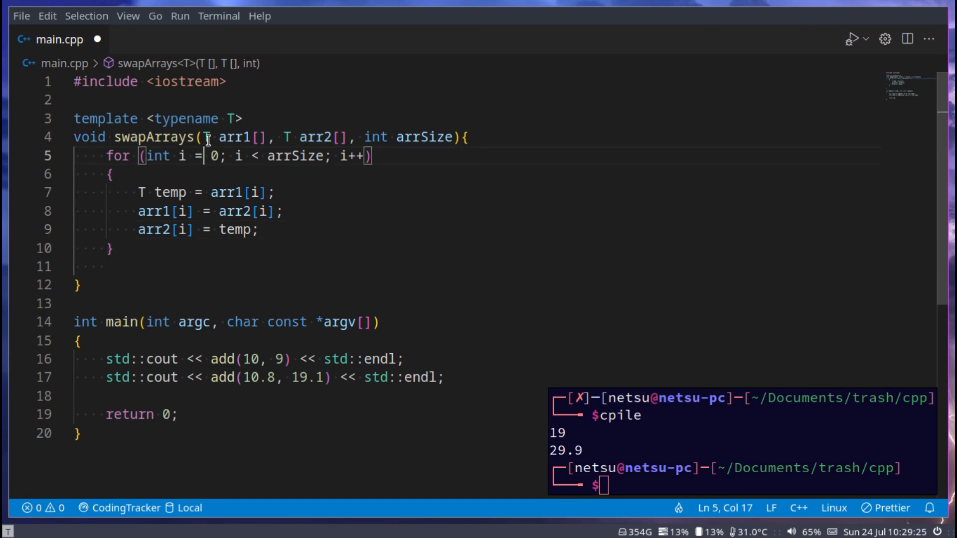
left_click(220, 137)
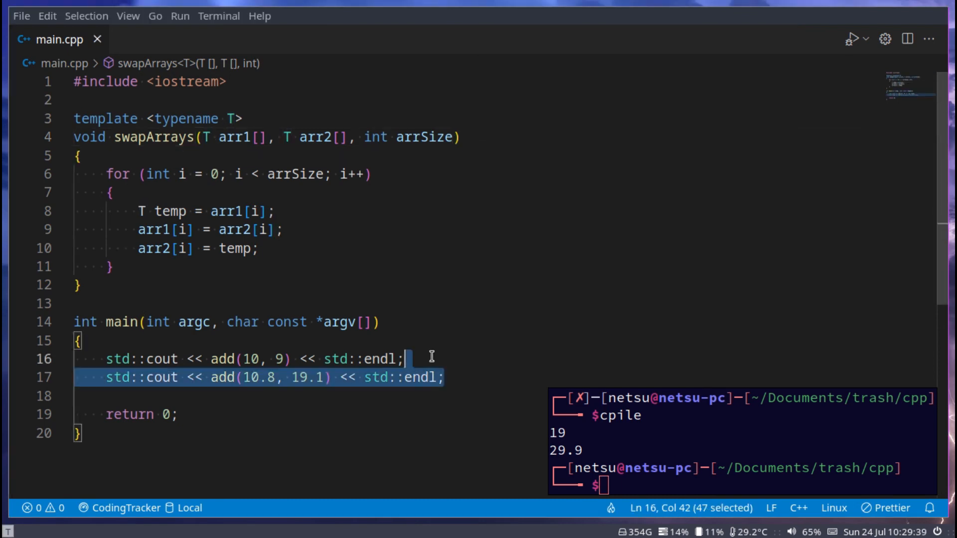
Declare int x[] = {1, 2, 3, 4} and int y[] = {10, 20, 30, 40} in place of the add prints, with a loop over i < 4
key("Delete")
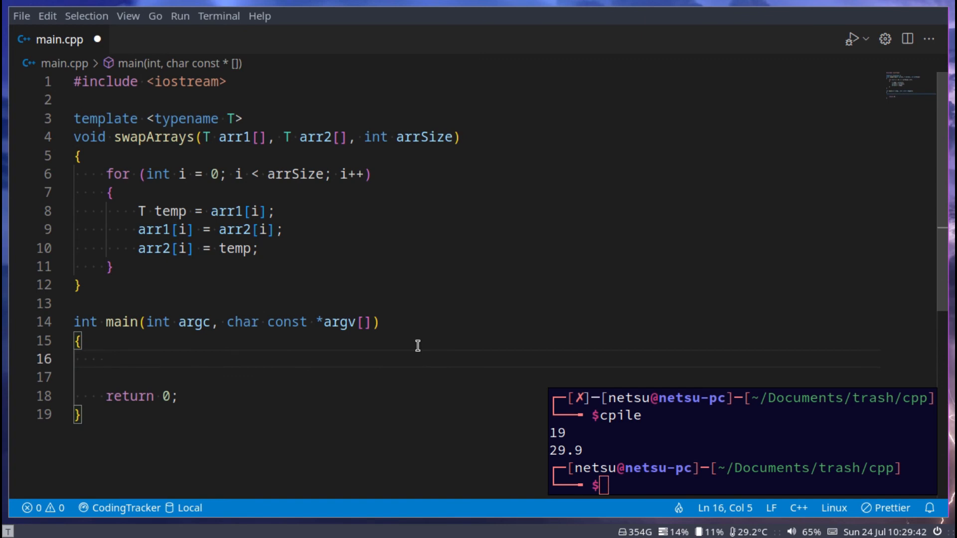
type("int x =")
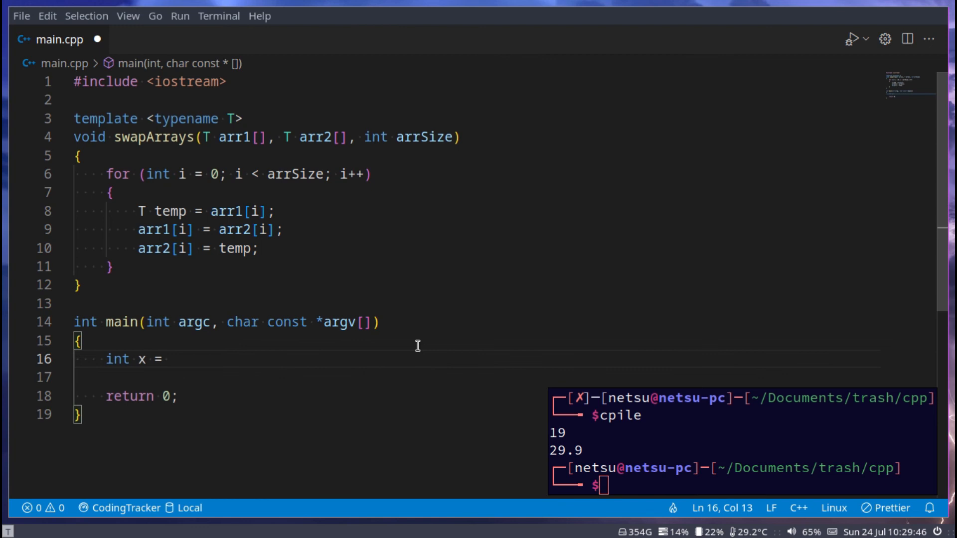
type("[]")
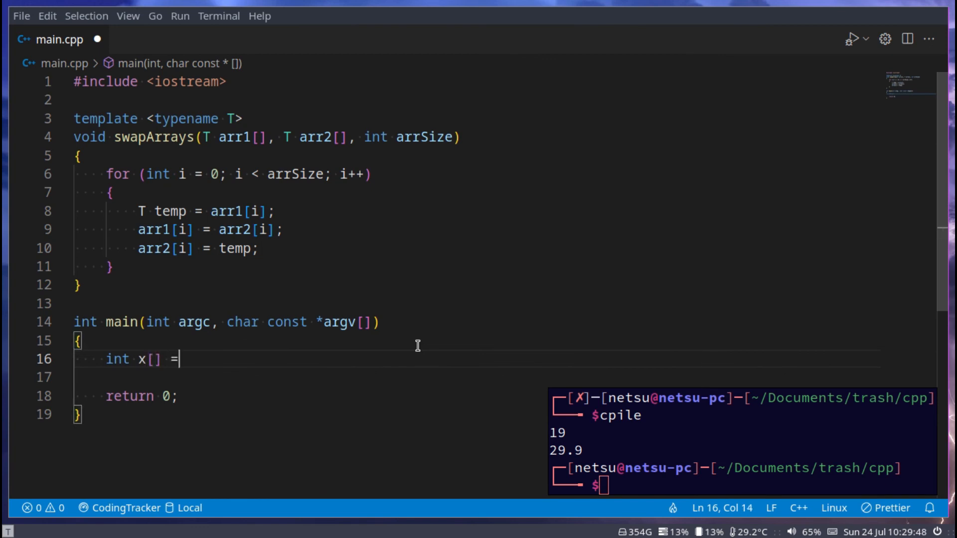
type("{")
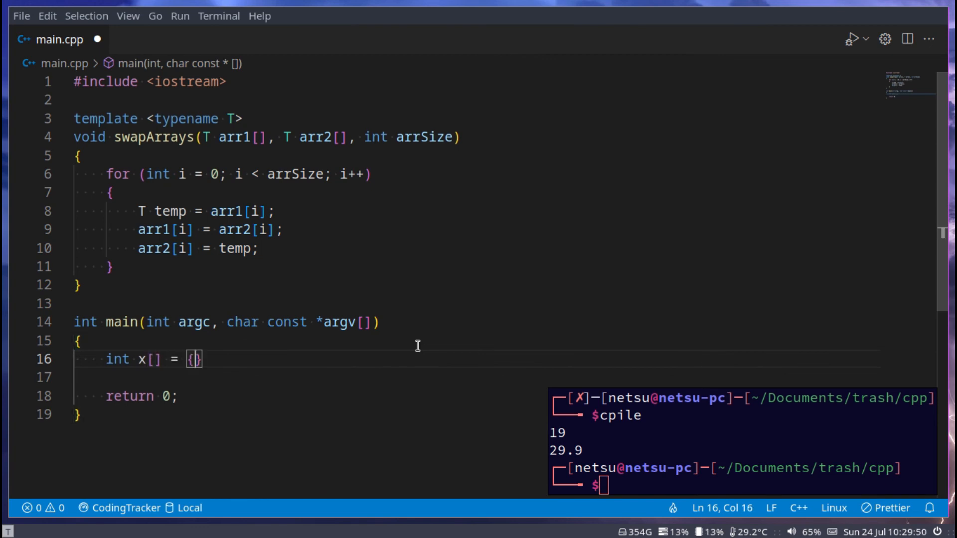
type("1, 2, 3, 5")
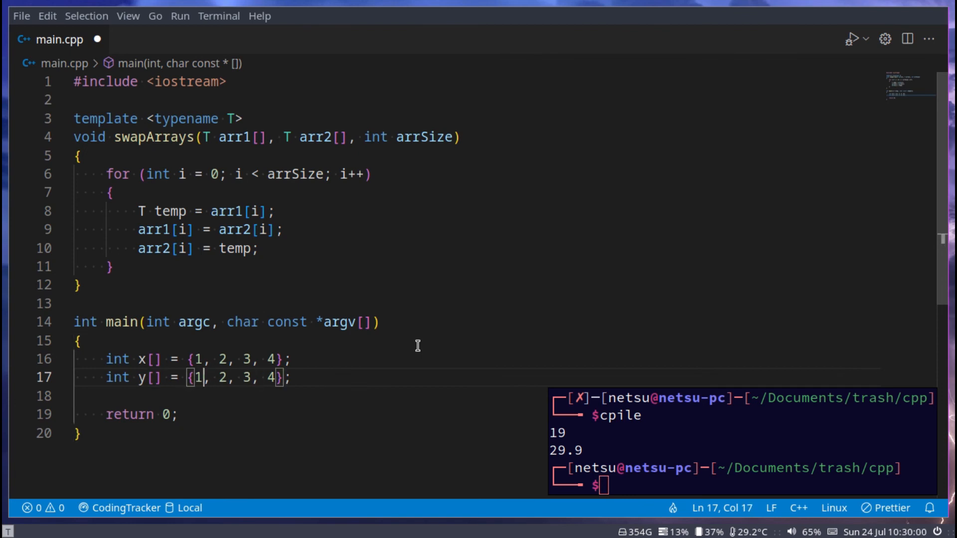
type("0, 20, 30,")
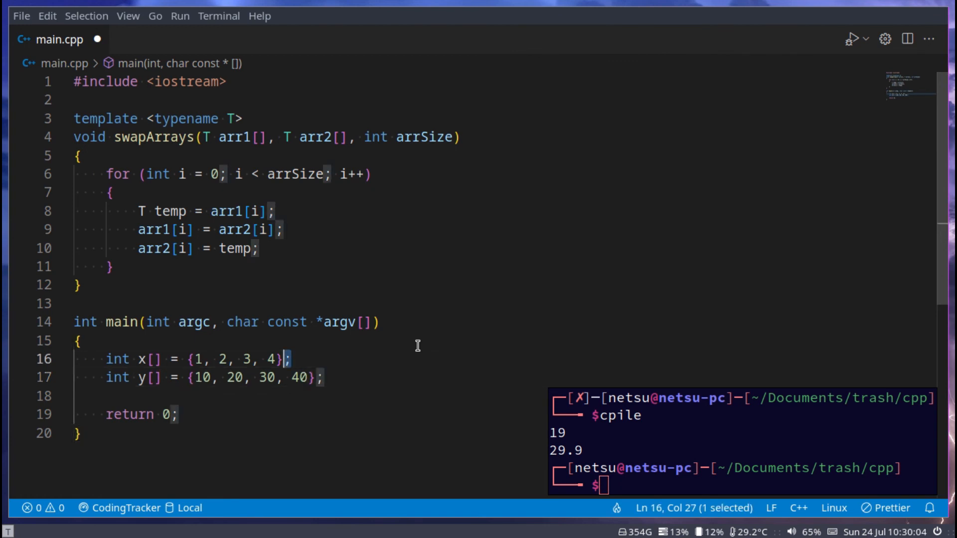
left_click(291, 377)
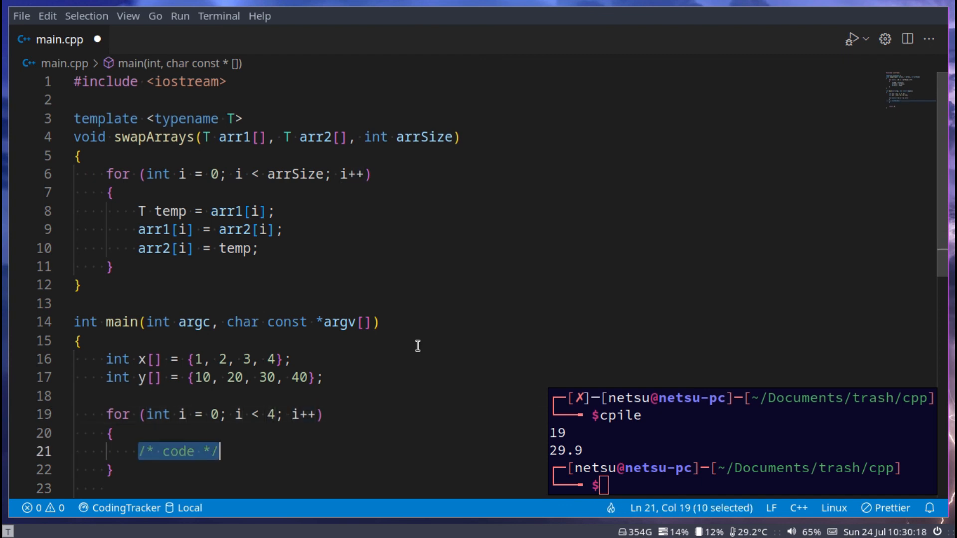
Have the loop output std::cout << x[i] << " " << y[i] << std::endl and run cpile, printing 1 10 through 4 40
scroll("down", 3)
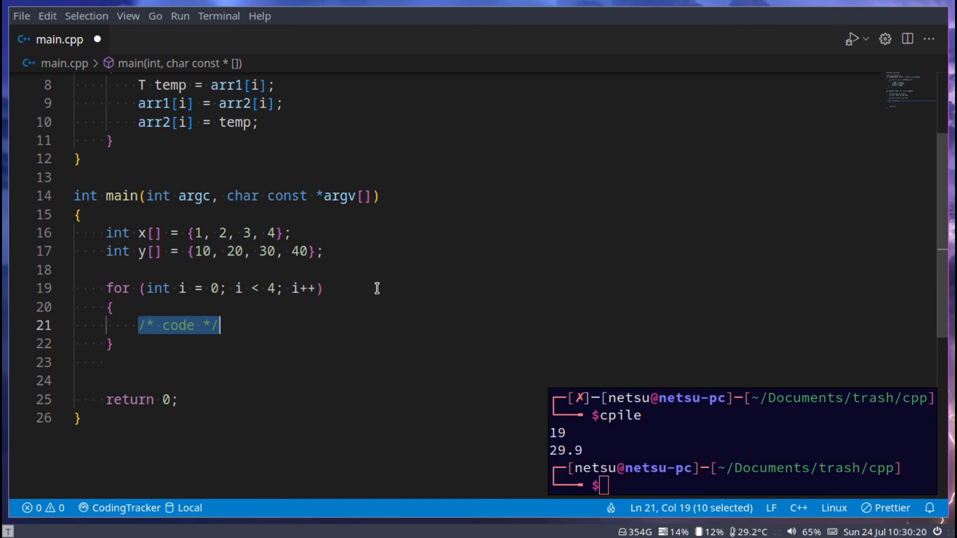
type("std::cout << x << std::endl;")
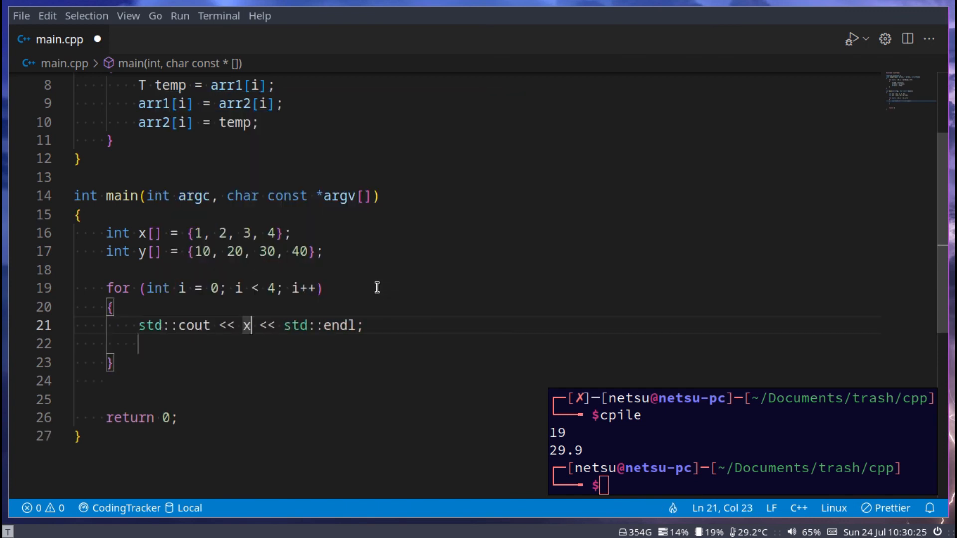
type("[i]")
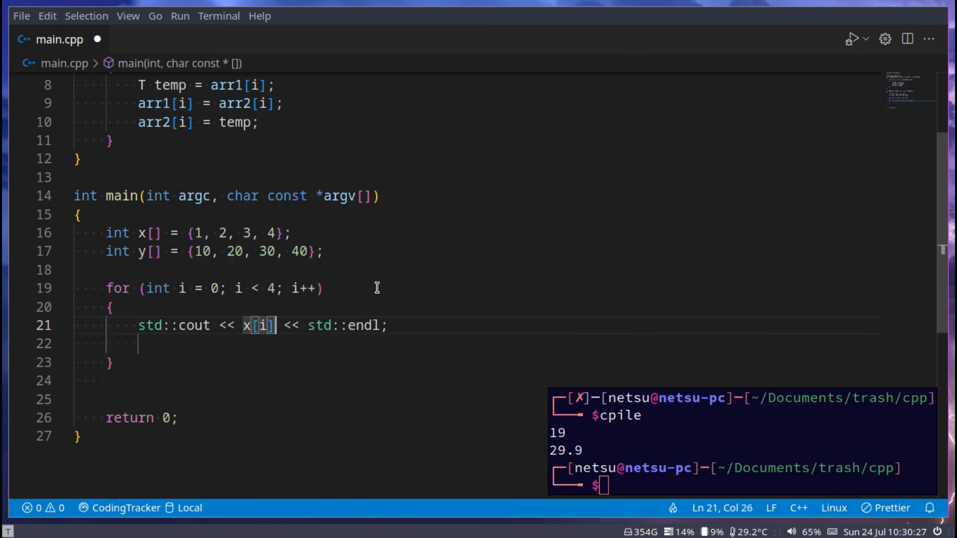
type("<< \"\"")
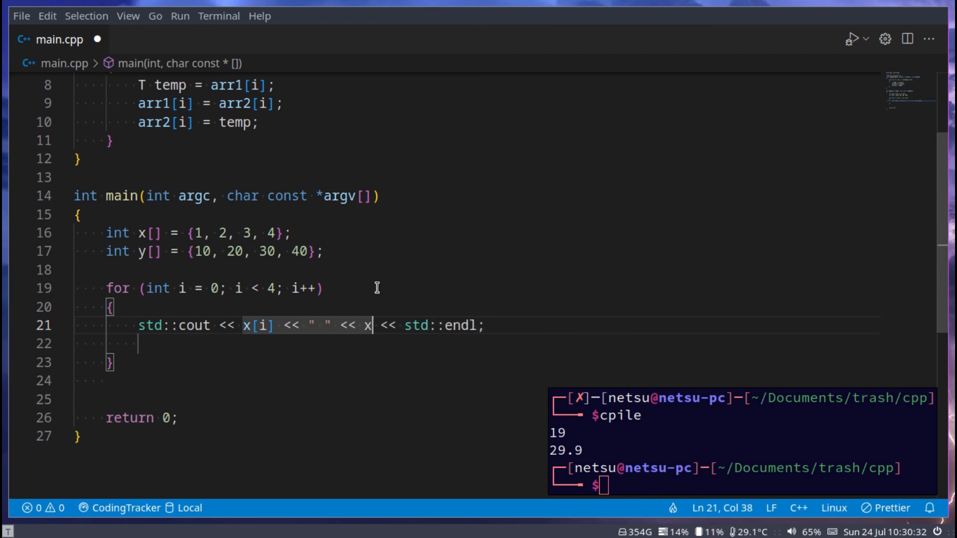
type("[i]")
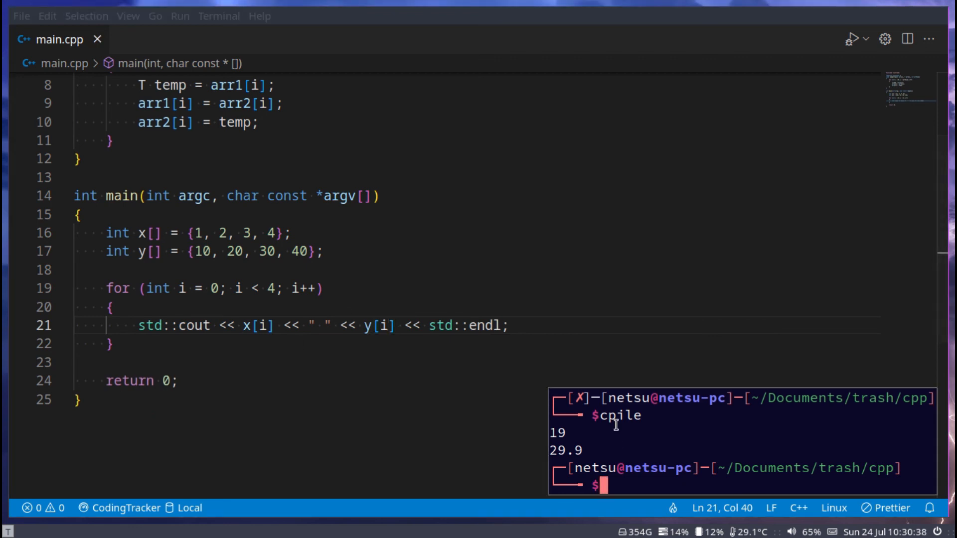
key("Return")
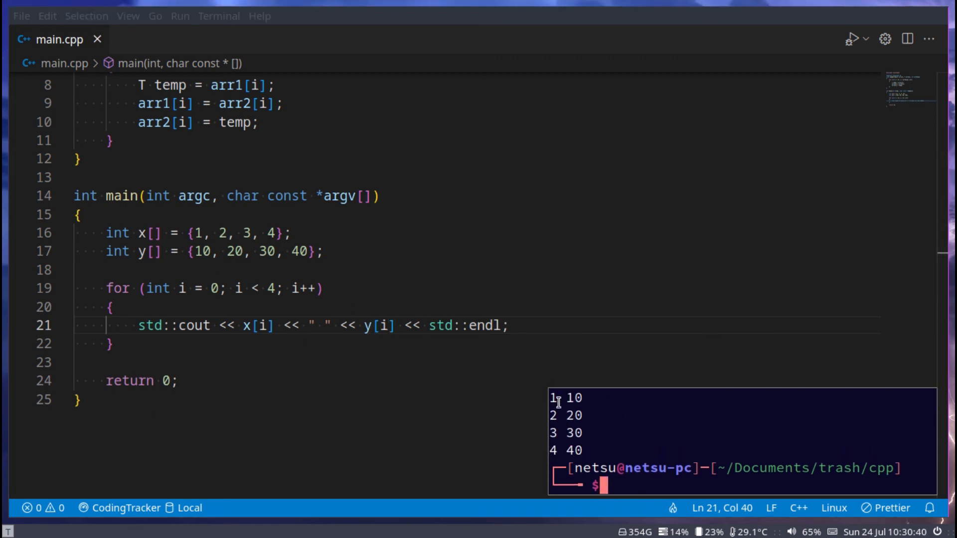
mouse_move(582, 433)
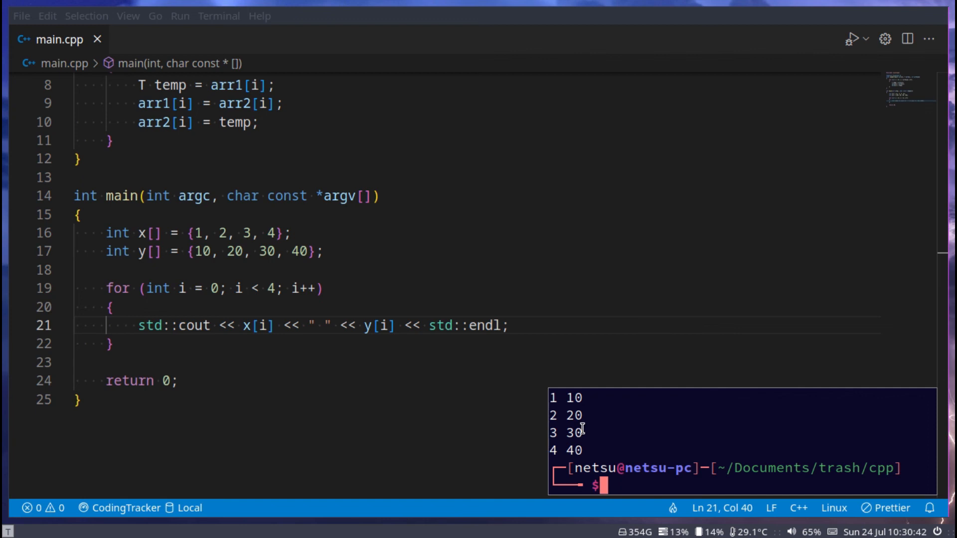
left_click(215, 347)
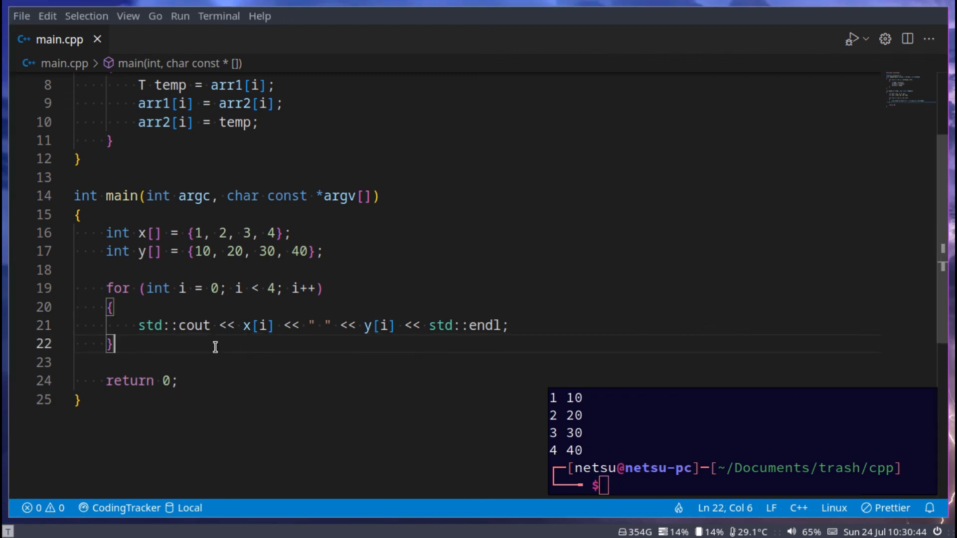
Add swapArrays(x, y, 4);, a blank std::cout line, and a second for loop printing the x[i] y[i] pairs
type("swapArrays(")
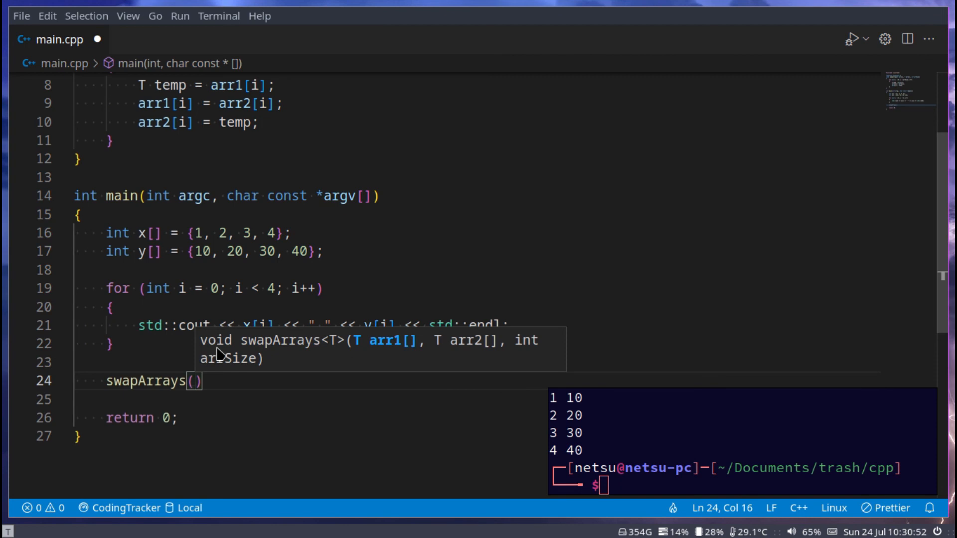
type("x, y,")
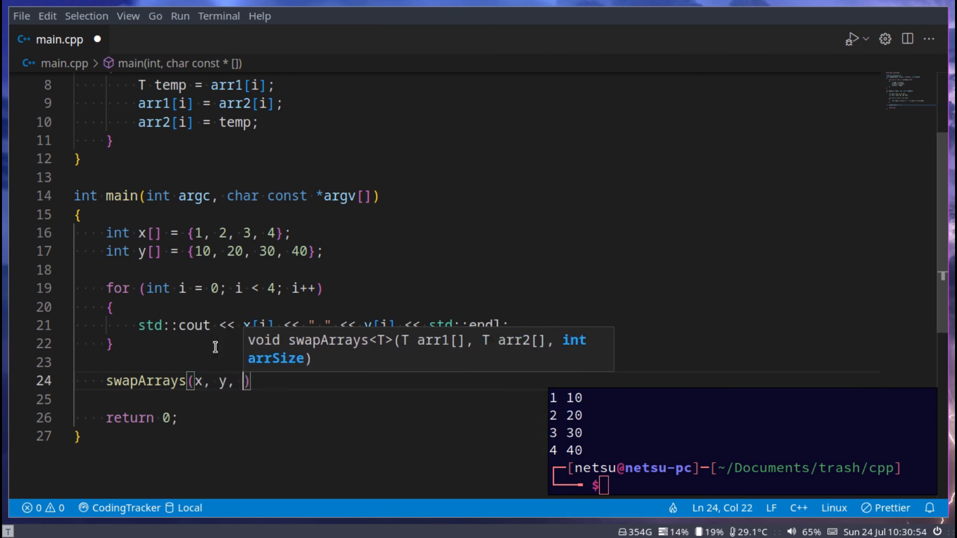
type("4);")
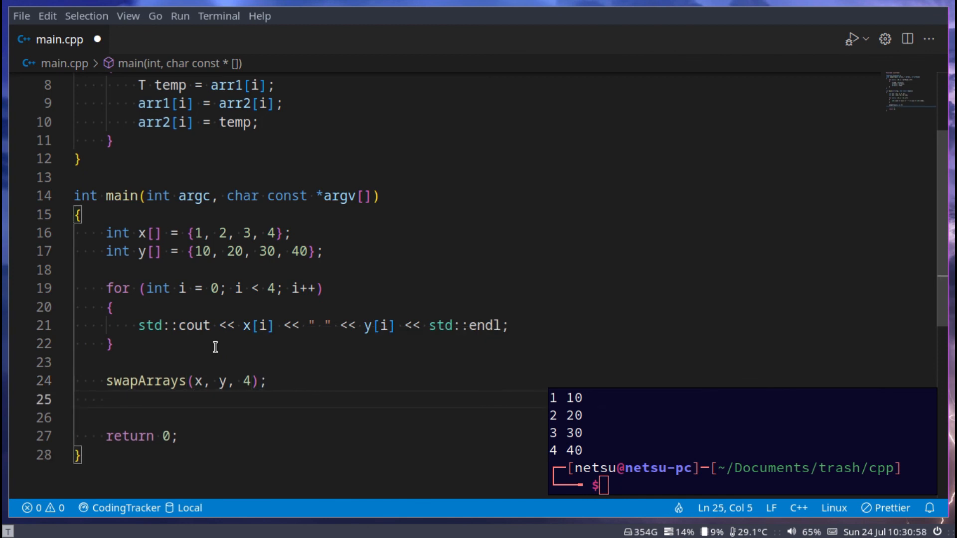
type("cout << \"\" << std::endl;")
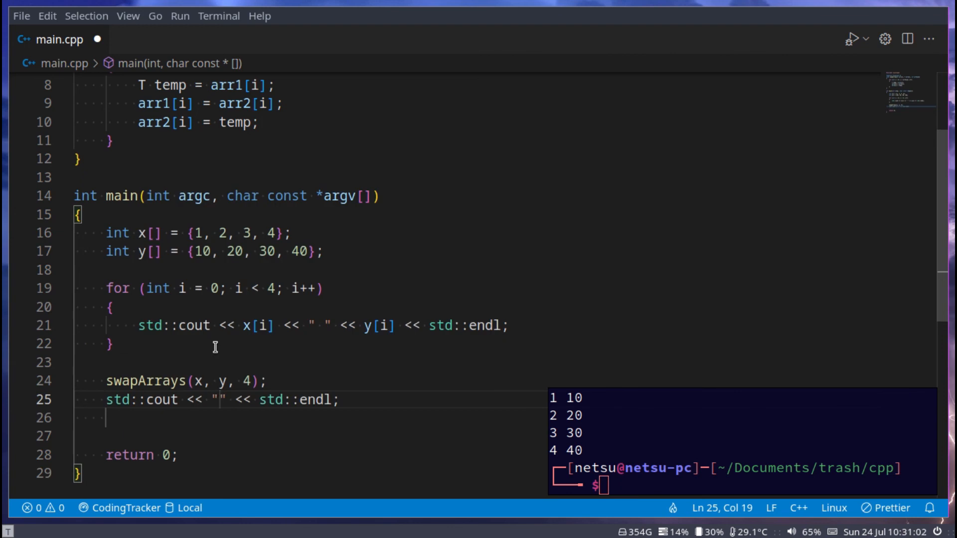
key("Enter")
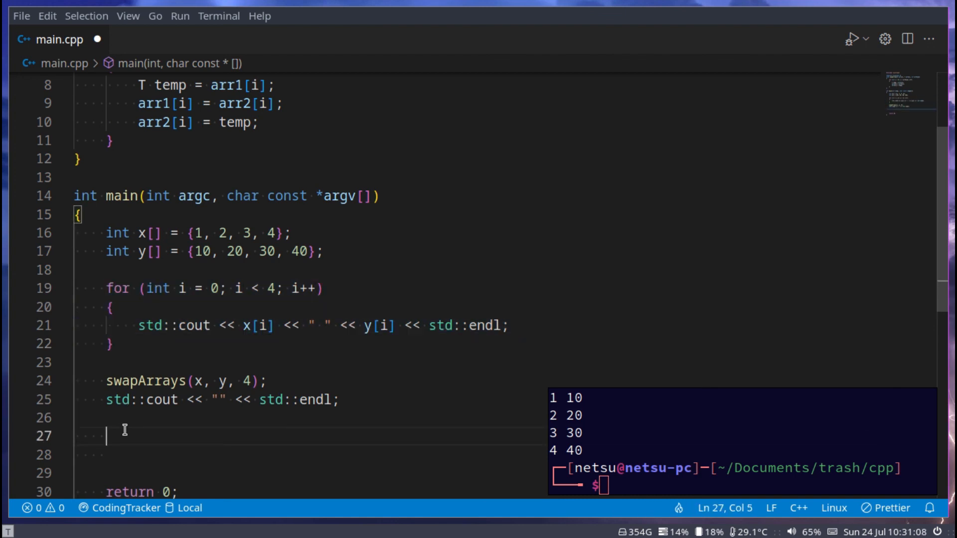
type("for (int i = 0; i < 4; i++)")
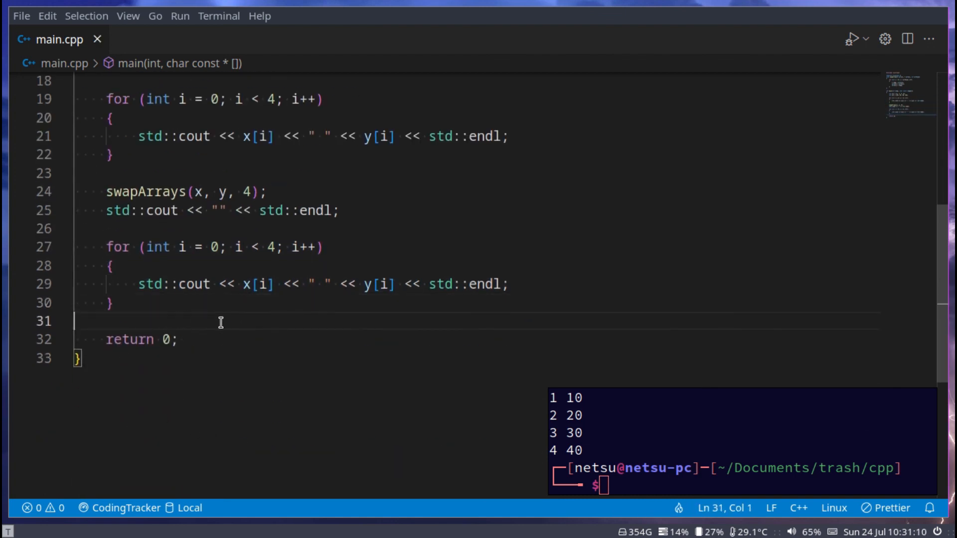
scroll("up", 3)
type("cpile\\")
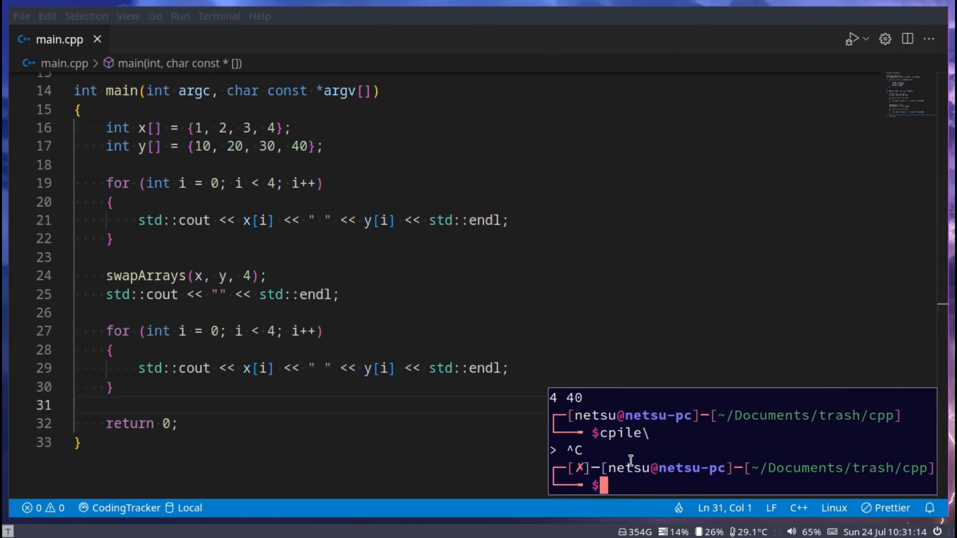
Run cpile so the terminal shows 1 10 … 4 40 followed by the swapped pairs 10 1 … 40 4
key("Return")
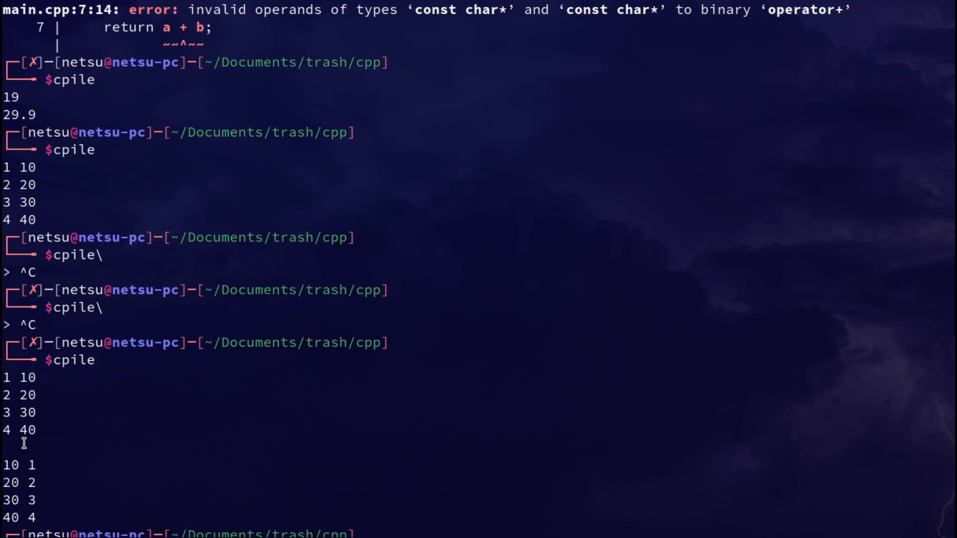
mouse_move(5, 482)
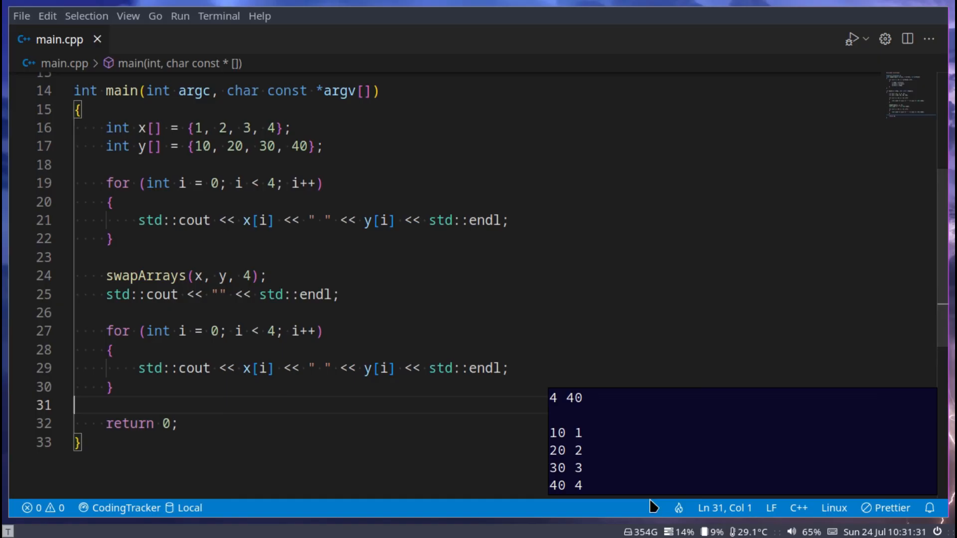
scroll("up", 3)
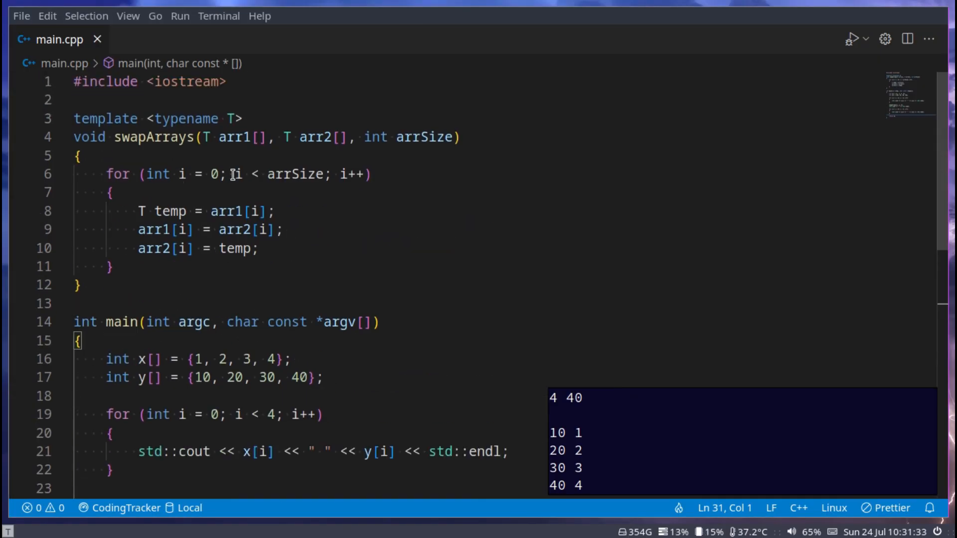
mouse_move(231, 137)
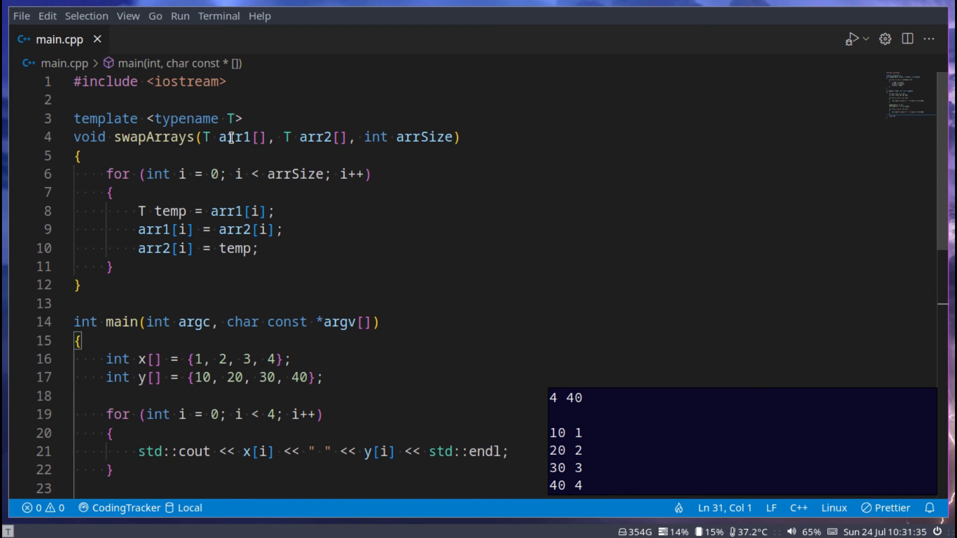
left_click(259, 137)
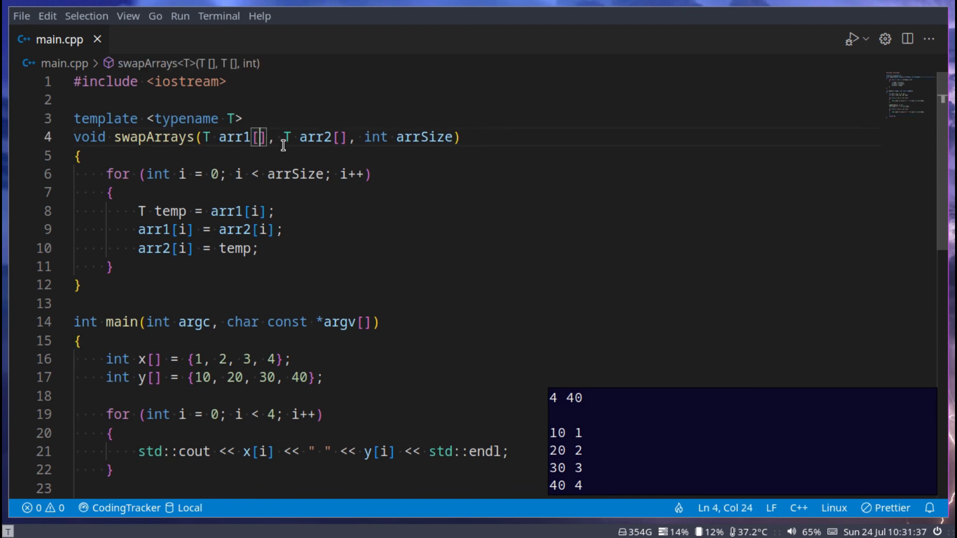
scroll("down", 3)
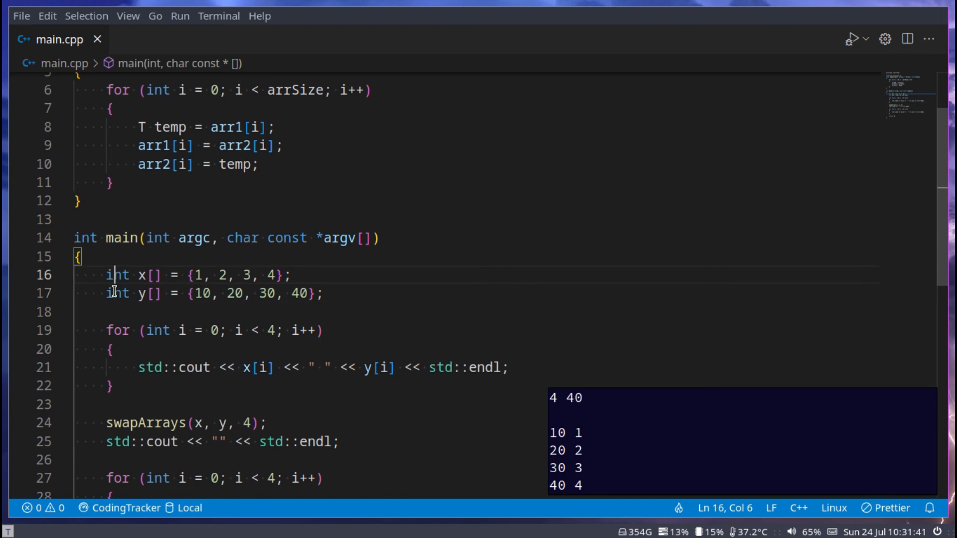
left_click(113, 294)
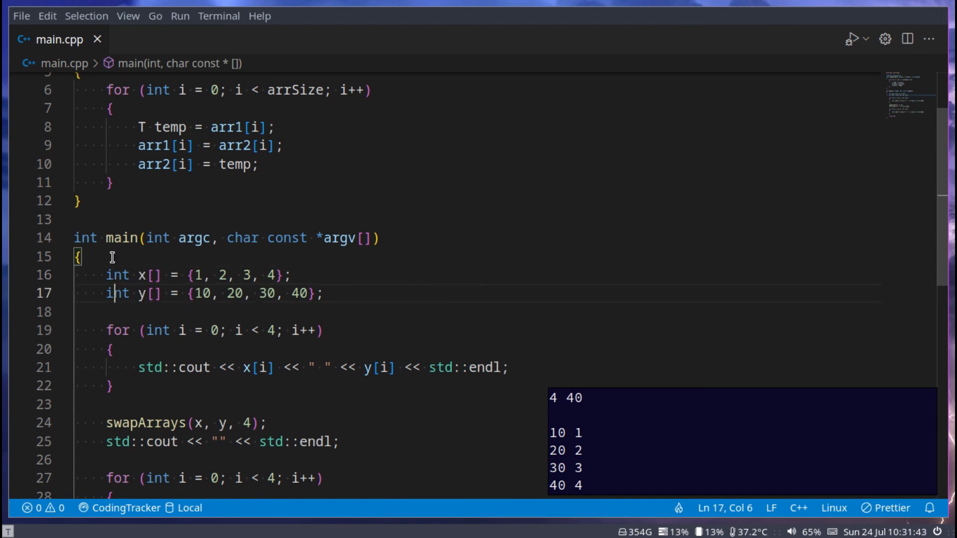
mouse_move(130, 304)
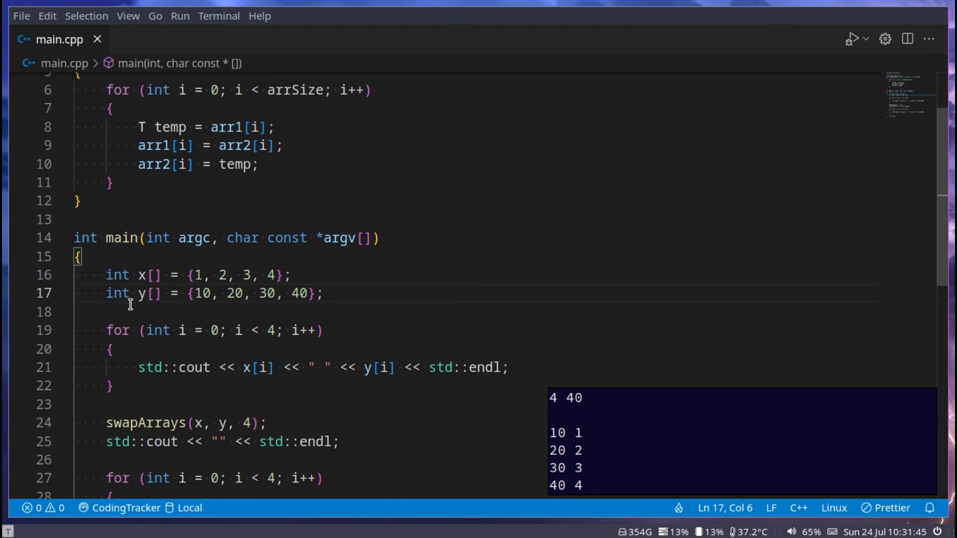
scroll("up", 3)
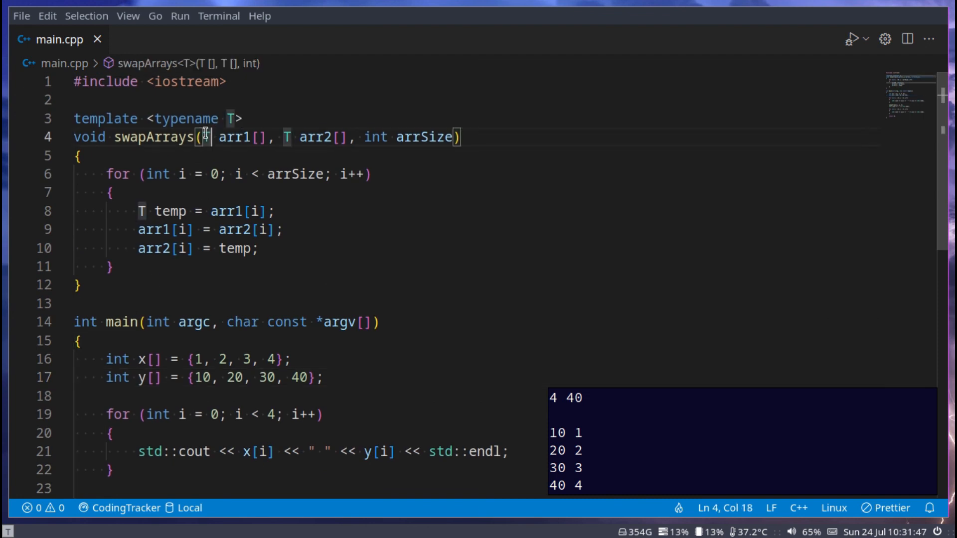
left_click(79, 156)
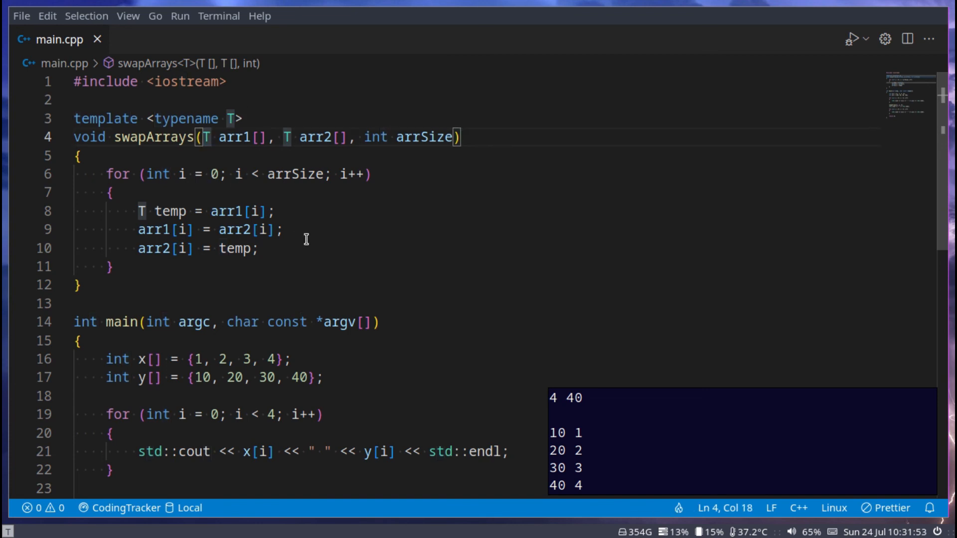
scroll("down", 3)
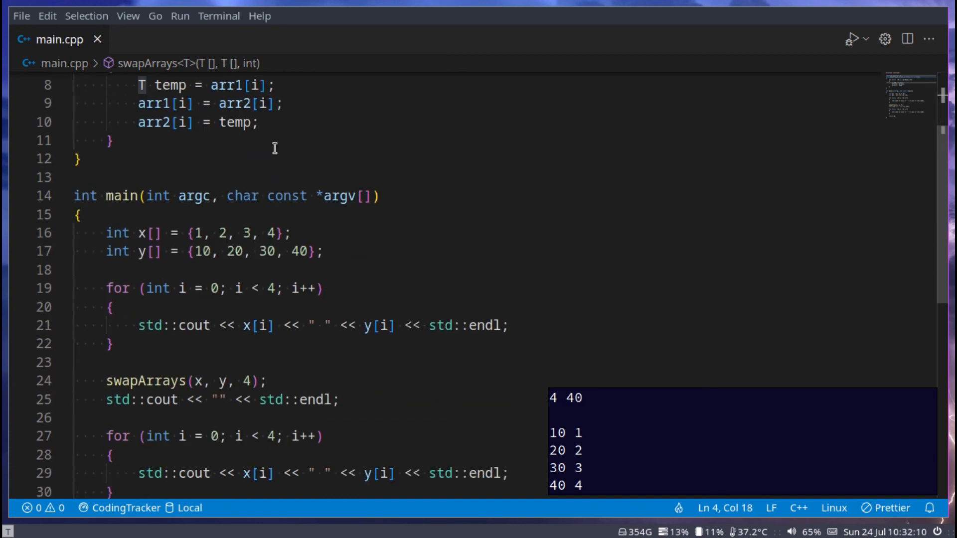
scroll("up", 3)
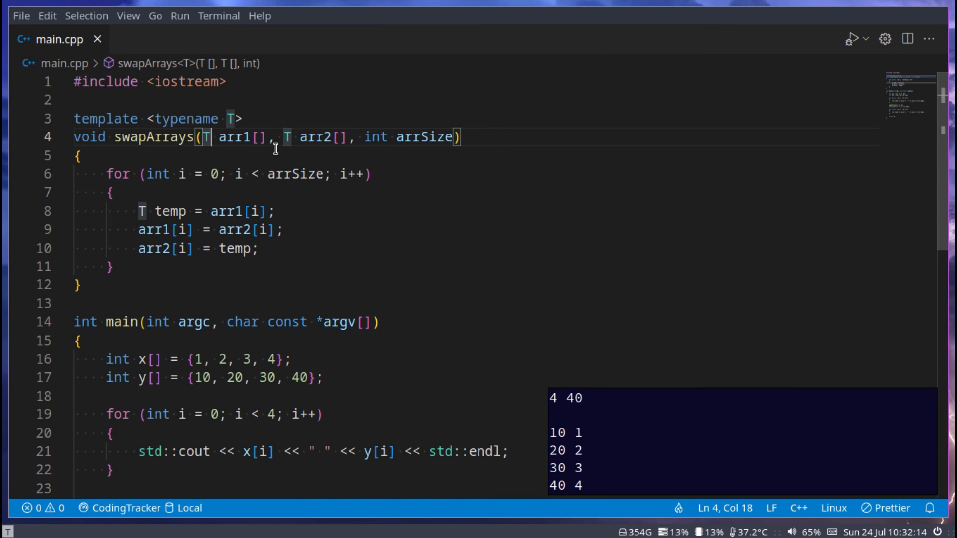
mouse_move(536, 272)
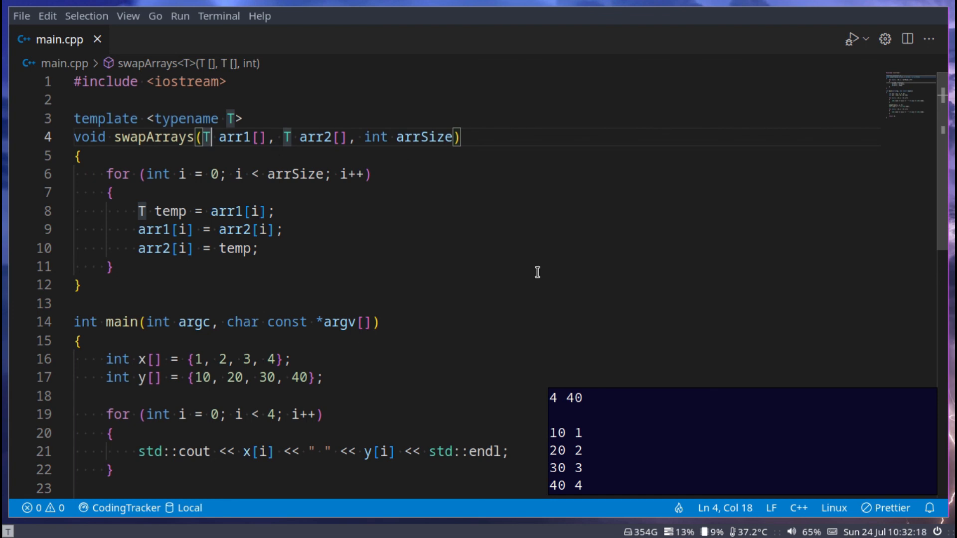